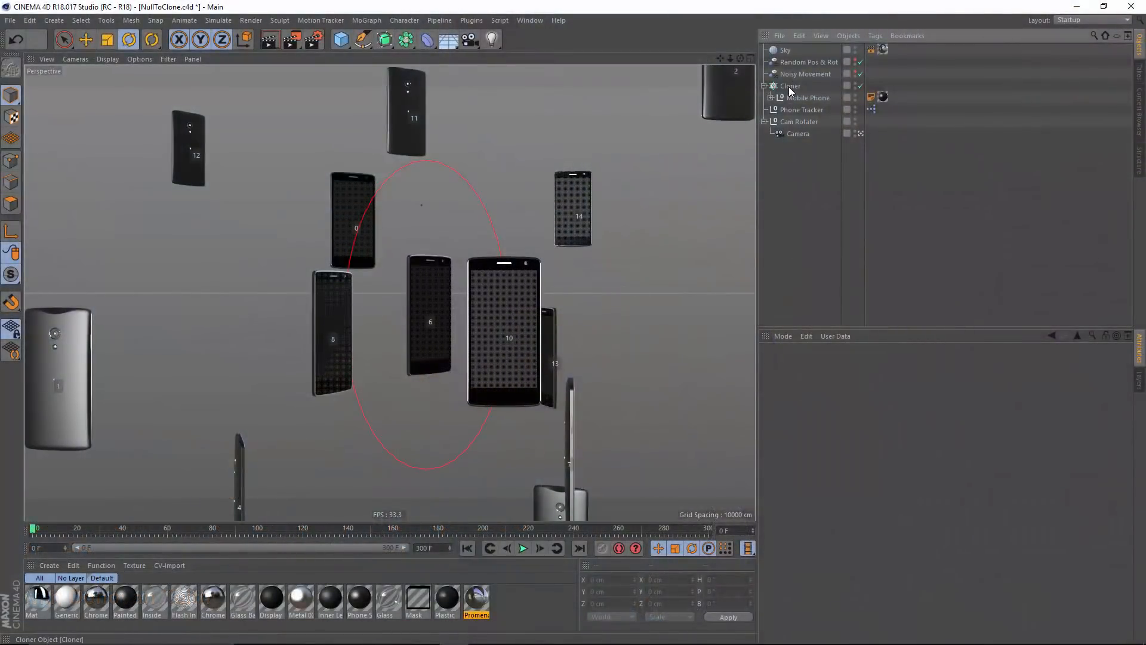
- Select the Cloner to show clone indices, deselect, and play the phone animation
{"action": "left_click", "coordinate": [789, 85]}
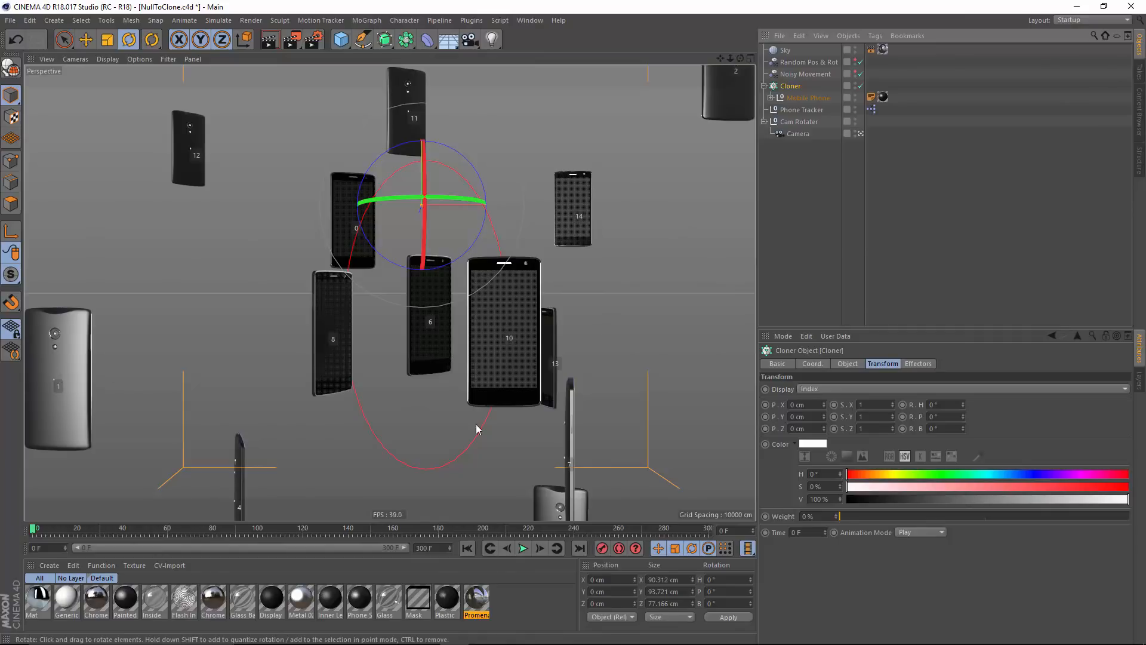
{"action": "mouse_move", "coordinate": [671, 276]}
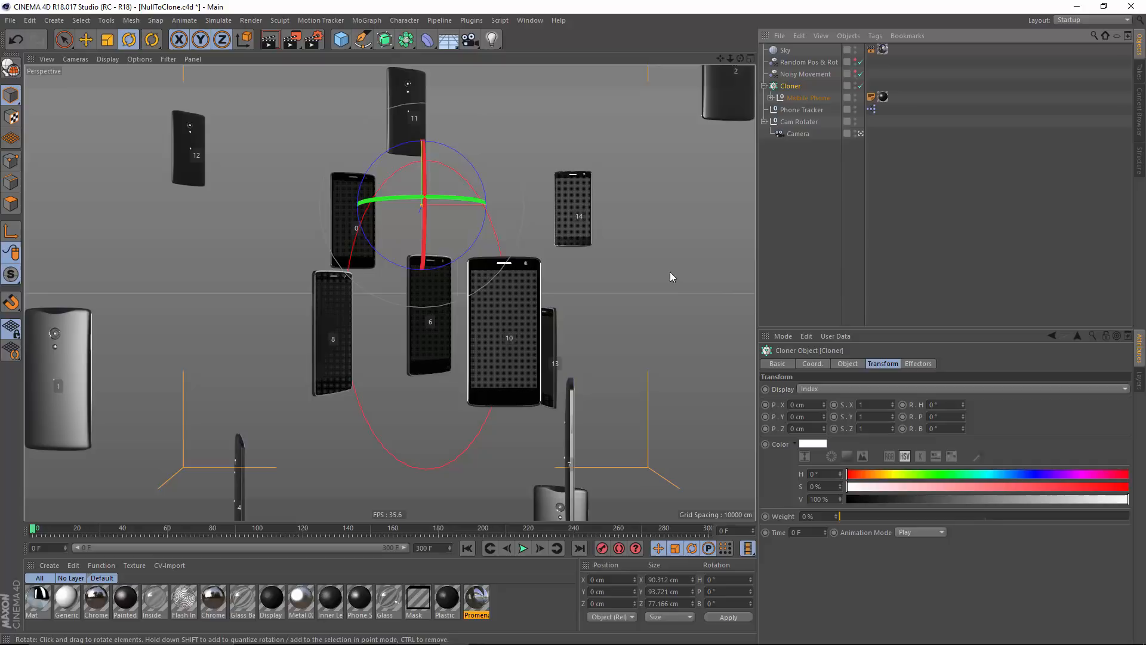
{"action": "left_click", "coordinate": [523, 547]}
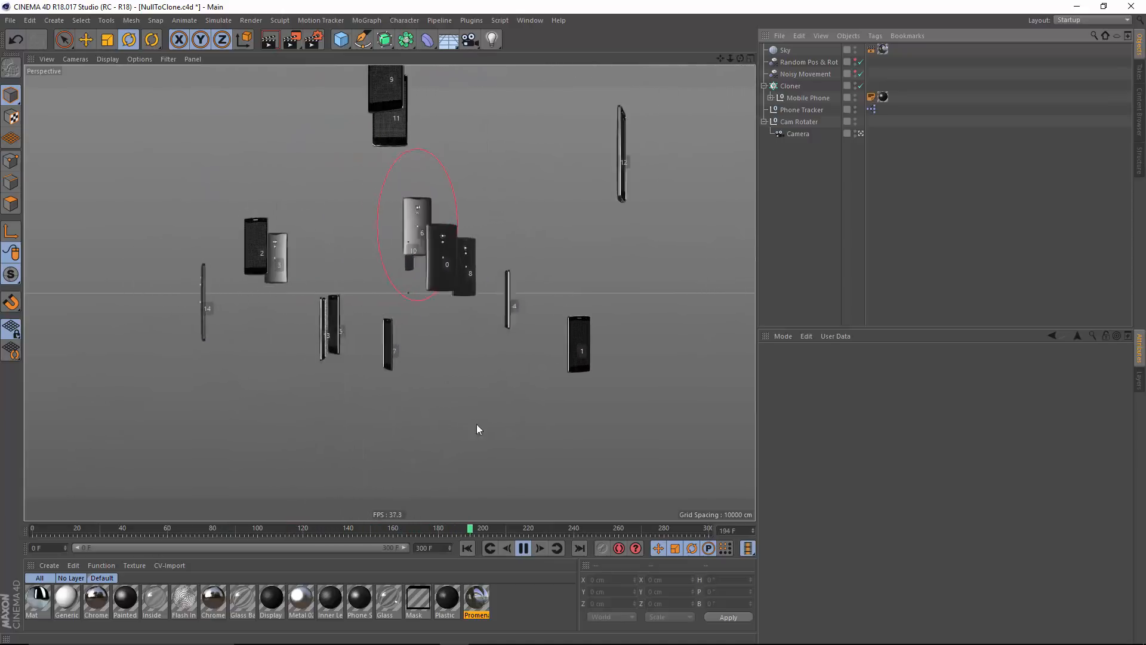
{"action": "left_click", "coordinate": [524, 547]}
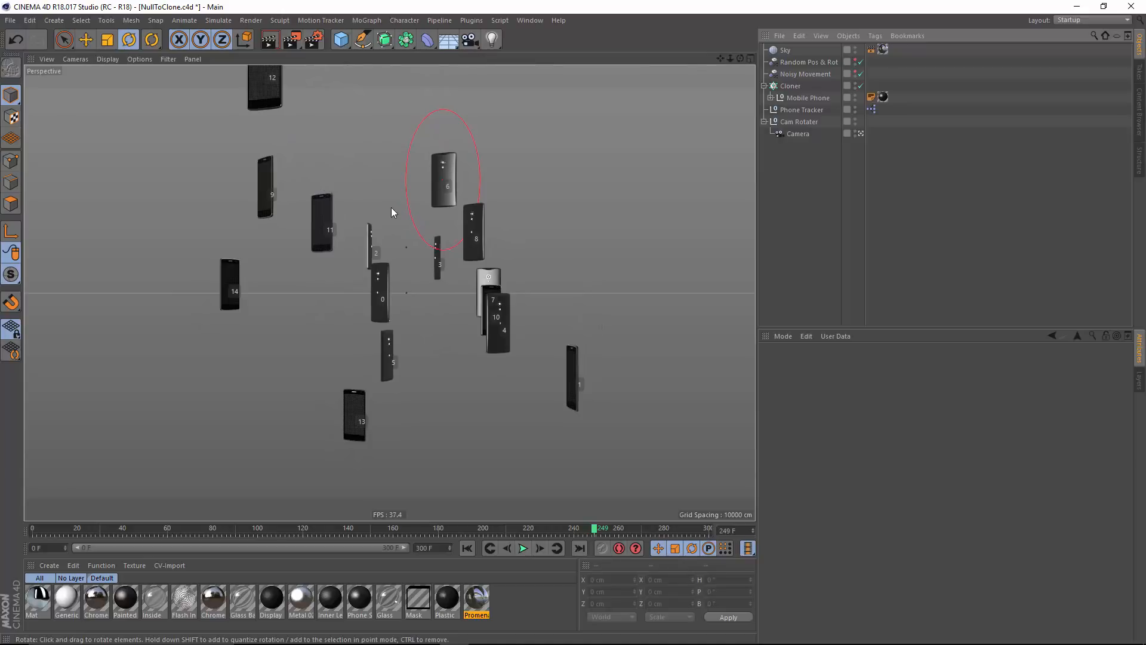
- Switch to the NullToClone_Start.c4d project from the viewport's Projects menu
{"action": "right_click", "coordinate": [393, 212]}
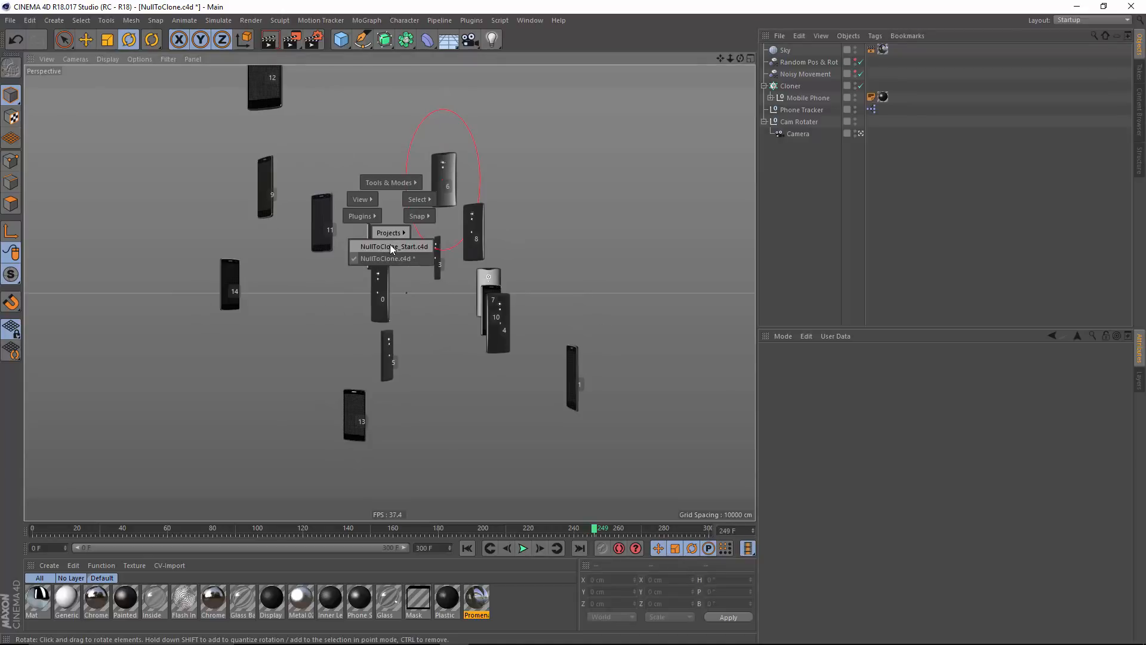
{"action": "left_click", "coordinate": [394, 247]}
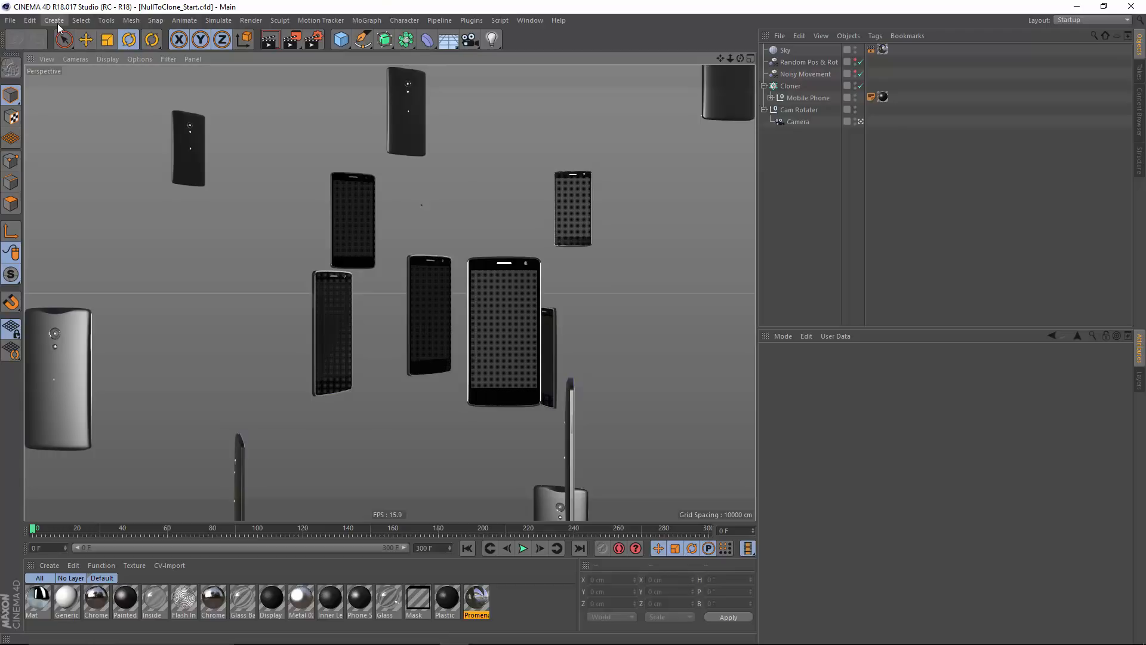
- Create a null named Clone Tracker and open its Display shape options
{"action": "left_click", "coordinate": [53, 19]}
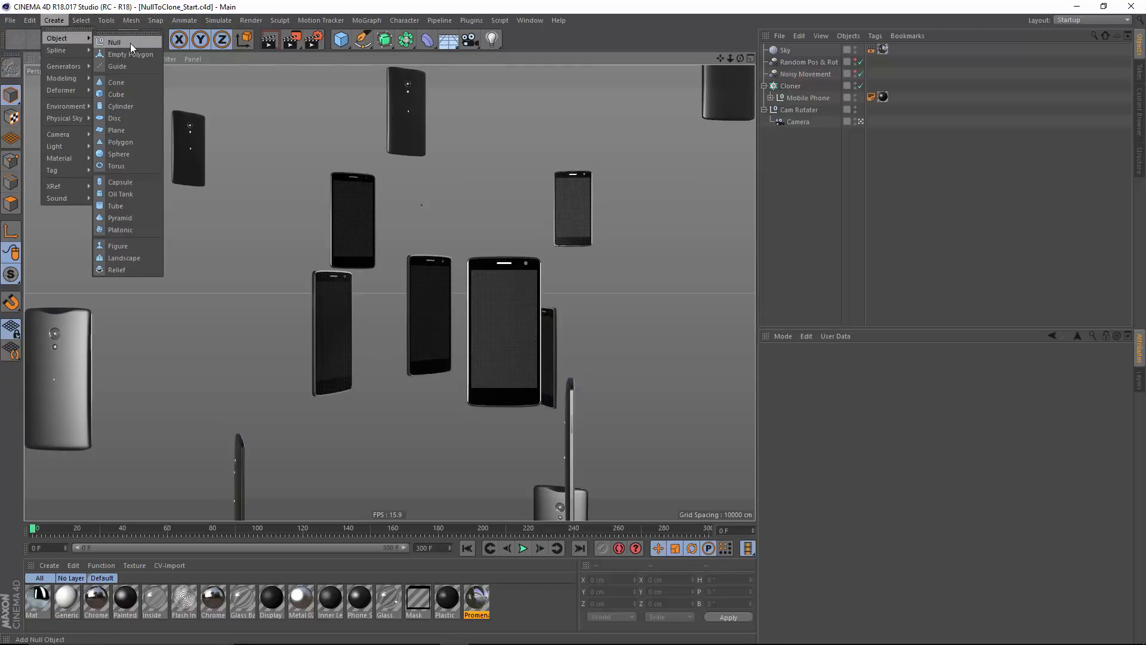
{"action": "left_click", "coordinate": [114, 42]}
{"action": "type", "text": "Clone"}
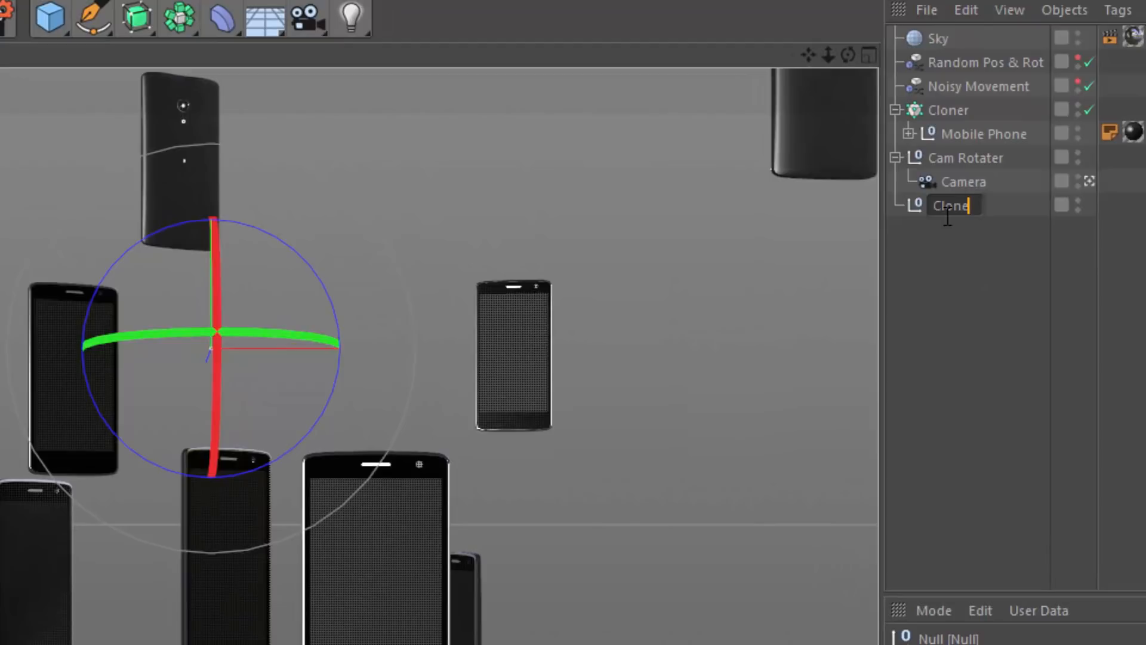
{"action": "type", "text": "Tracker"}
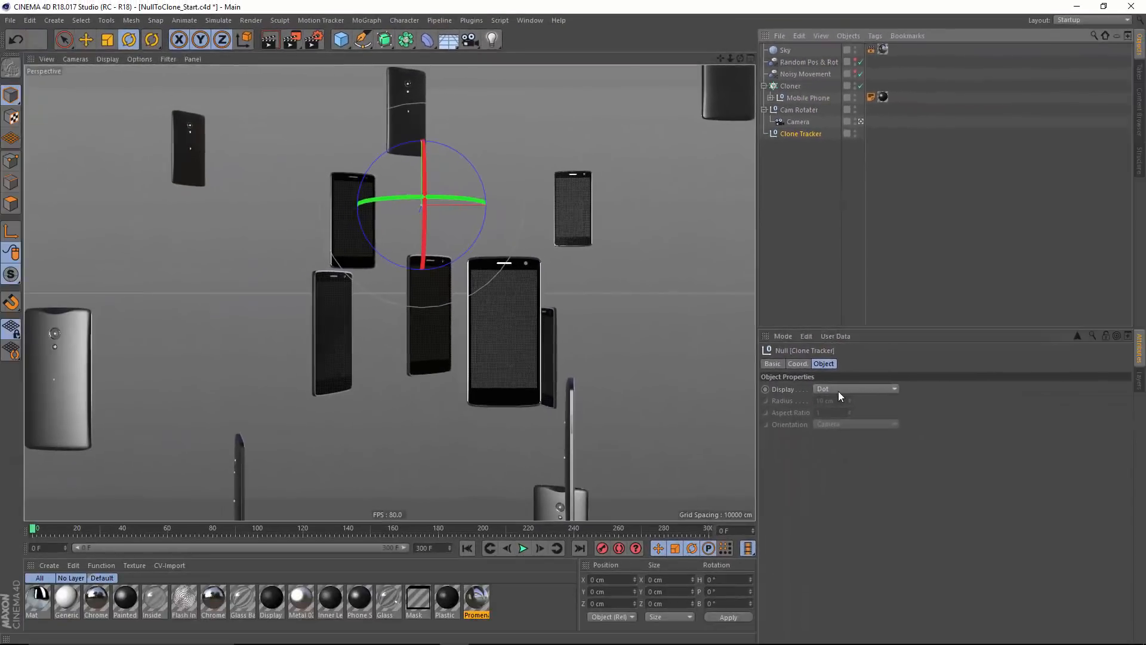
{"action": "left_click", "coordinate": [855, 388]}
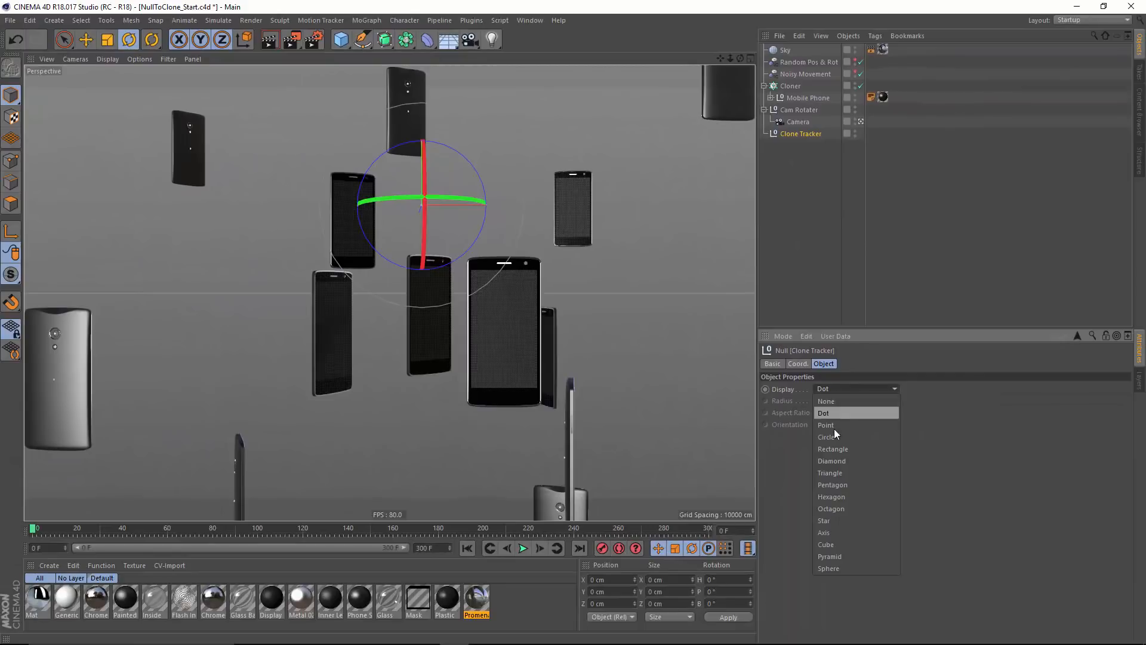
{"action": "mouse_move", "coordinate": [841, 544]}
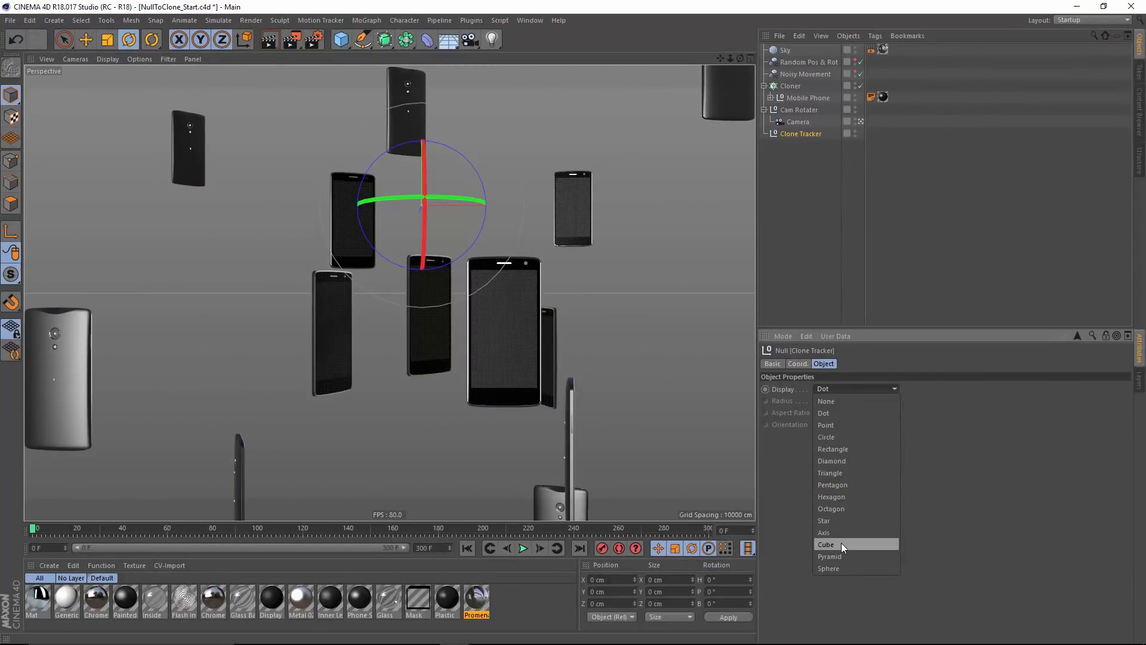
{"action": "mouse_move", "coordinate": [838, 436]}
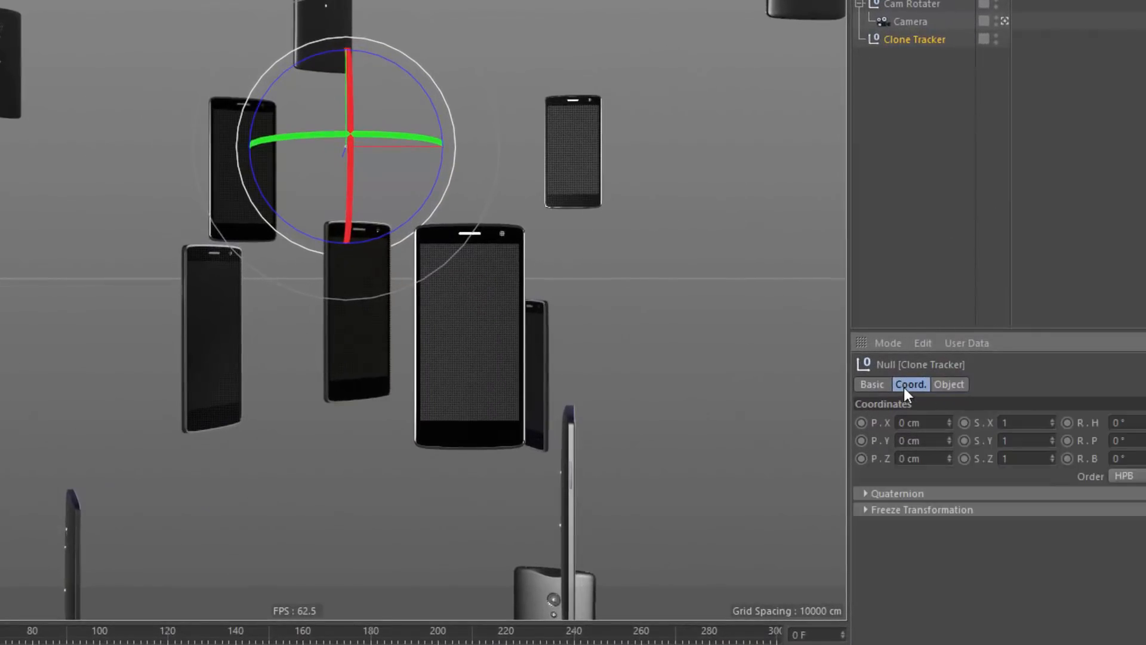
- Select the Cloner in the Object Manager to show its attributes
{"action": "left_click", "coordinate": [871, 383]}
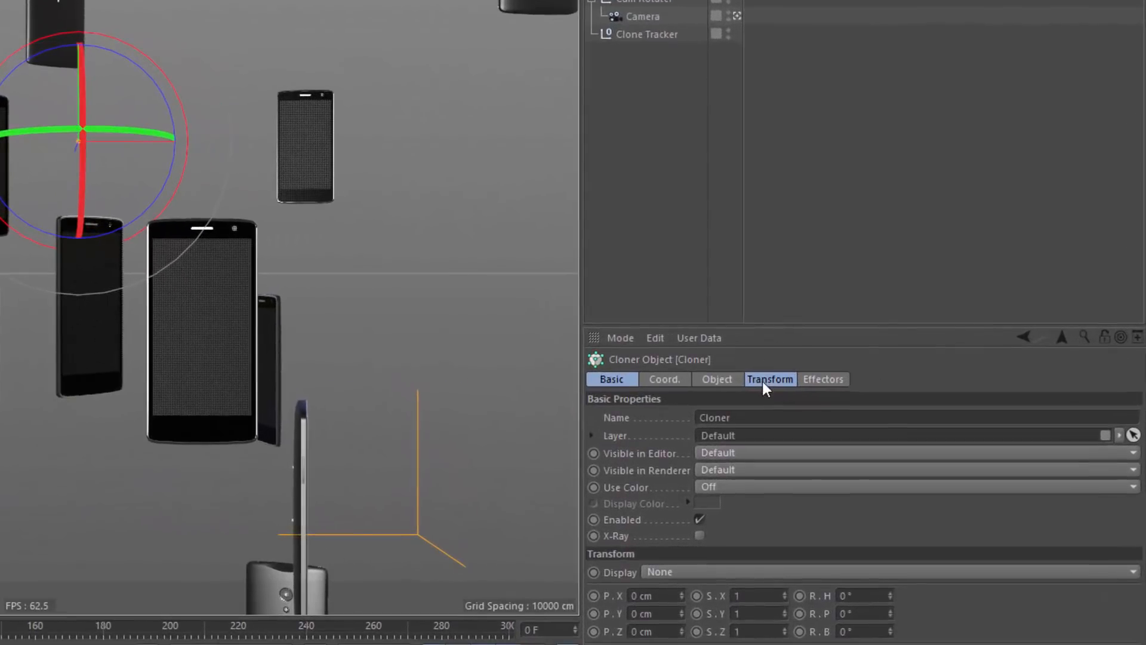
- Set the Cloner's Transform tab Display dropdown to Index
{"action": "left_click", "coordinate": [769, 379]}
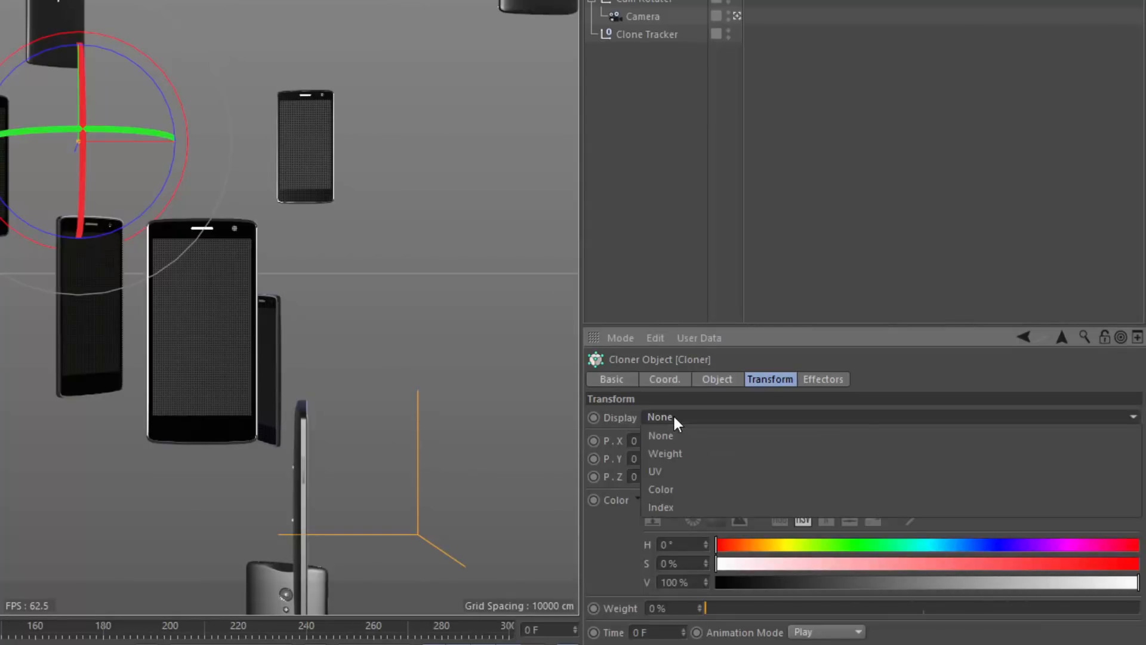
{"action": "left_click", "coordinate": [660, 507]}
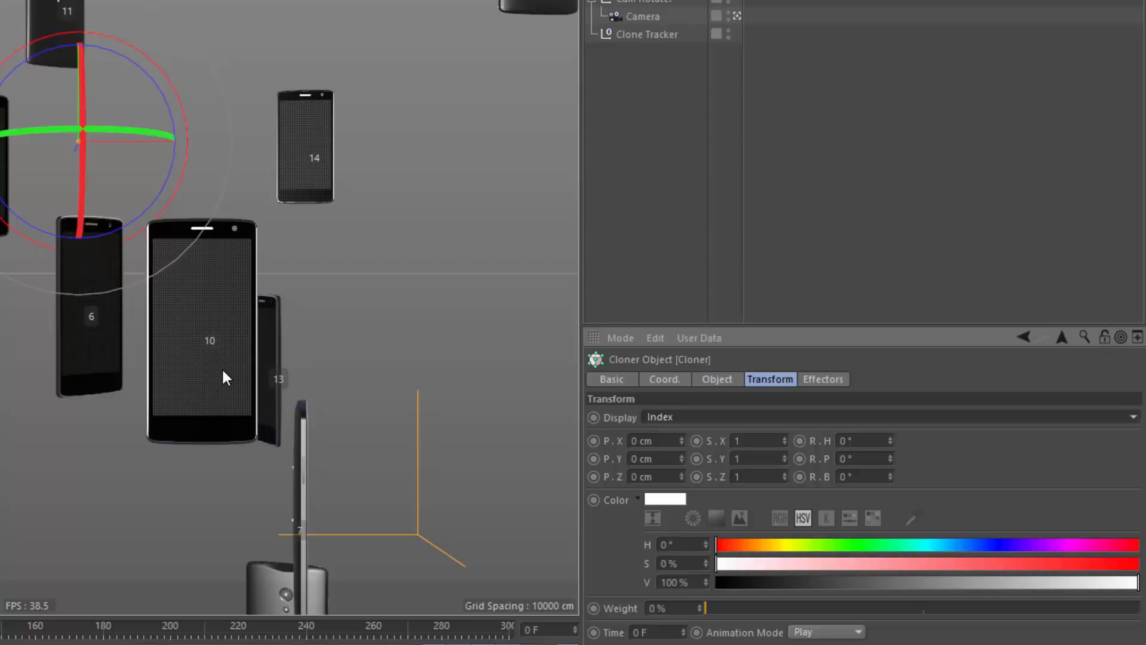
{"action": "mouse_move", "coordinate": [196, 371]}
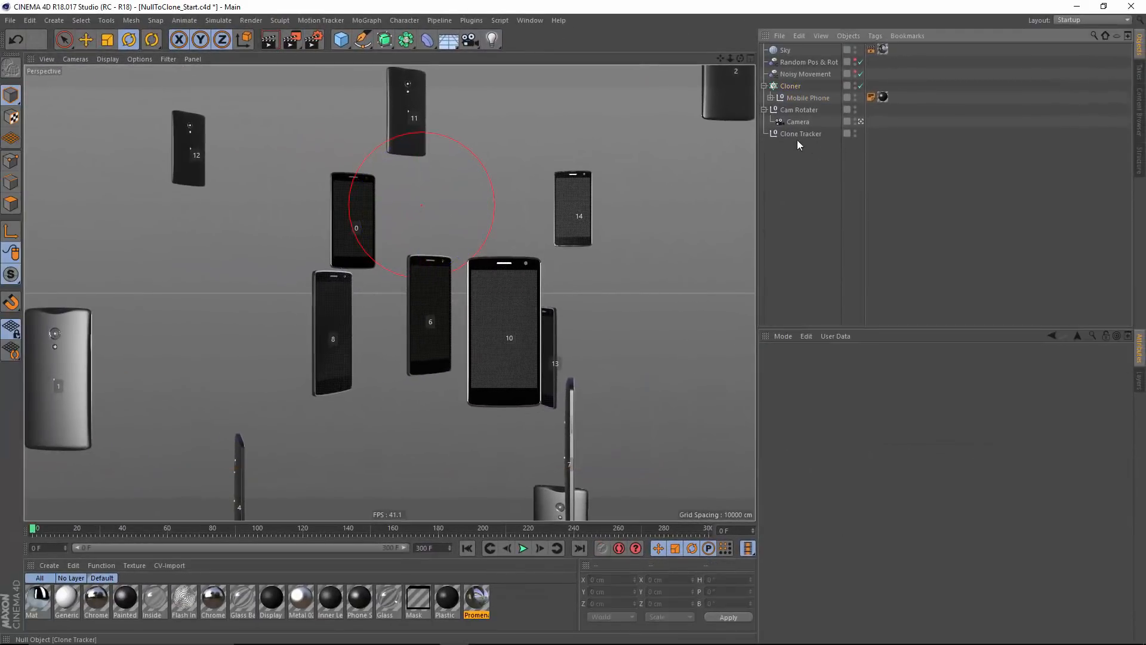
- Add an XPresso tag to the Clone Tracker null, opening the XPresso Editor
{"action": "left_click", "coordinate": [804, 133]}
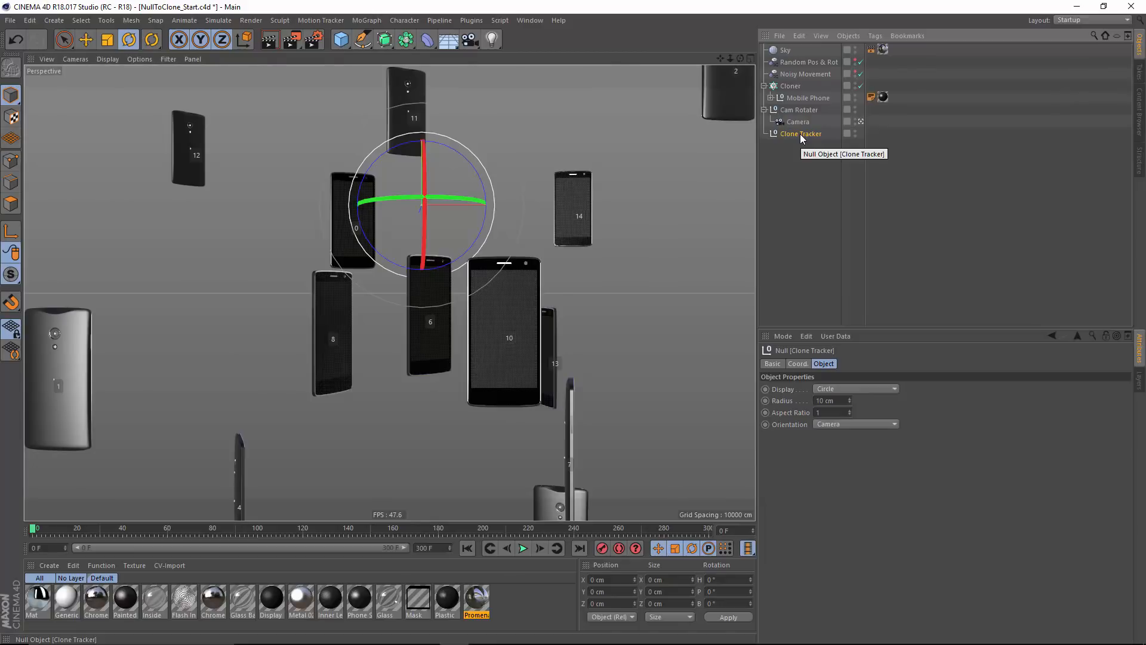
{"action": "right_click", "coordinate": [802, 134]}
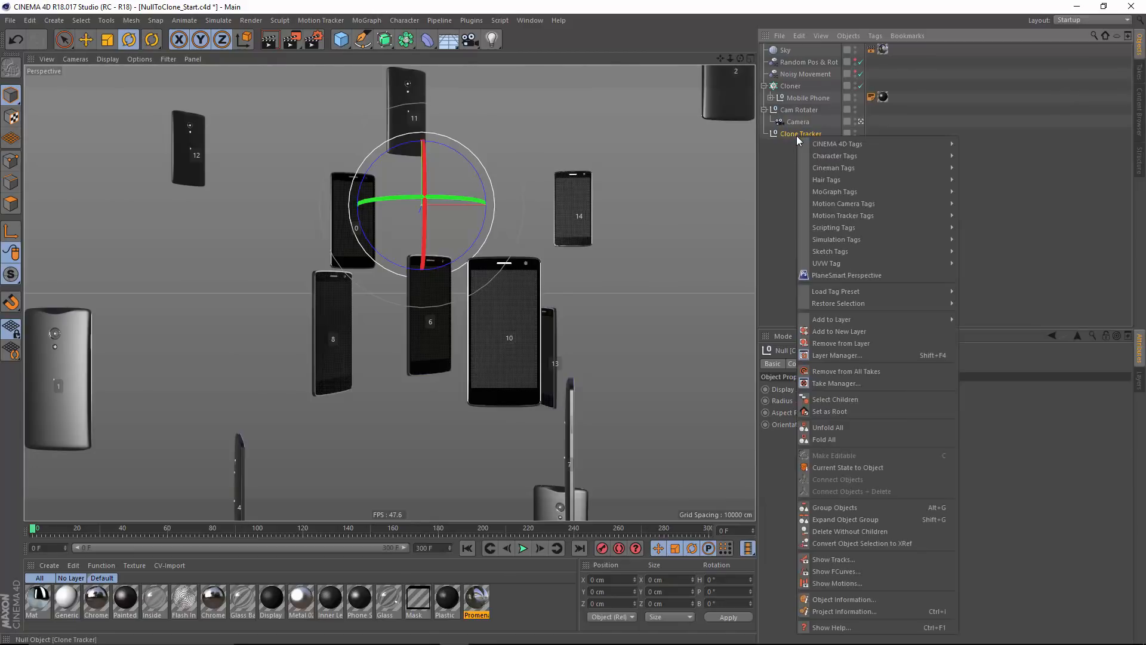
{"action": "mouse_move", "coordinate": [837, 143]}
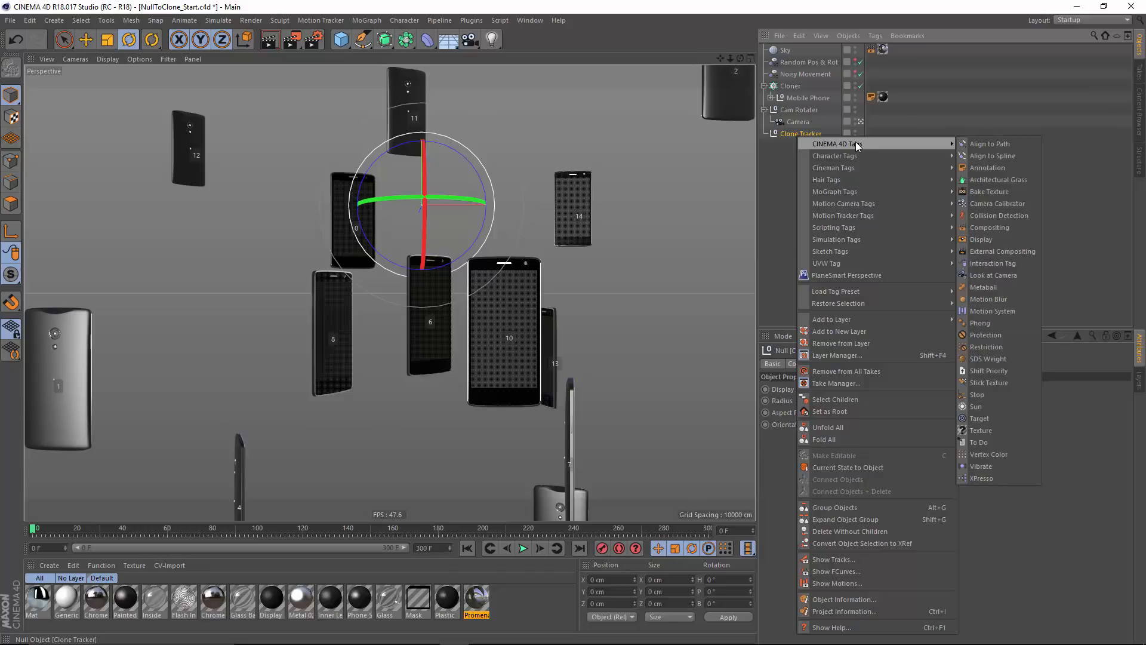
{"action": "left_click", "coordinate": [981, 478]}
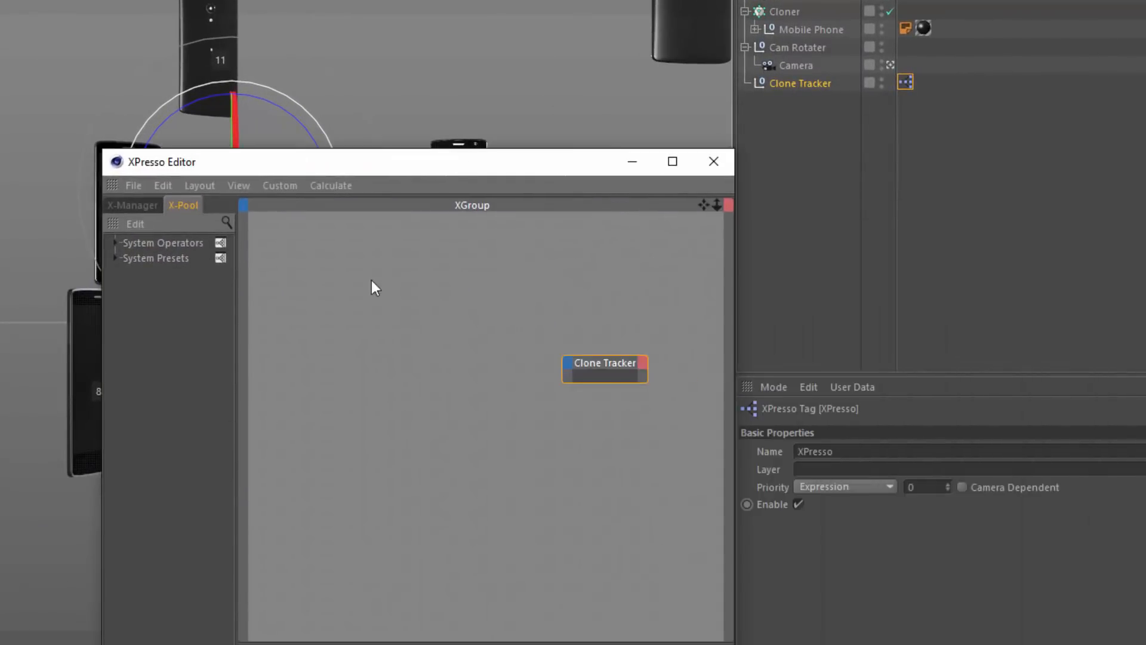
{"action": "mouse_move", "coordinate": [605, 403]}
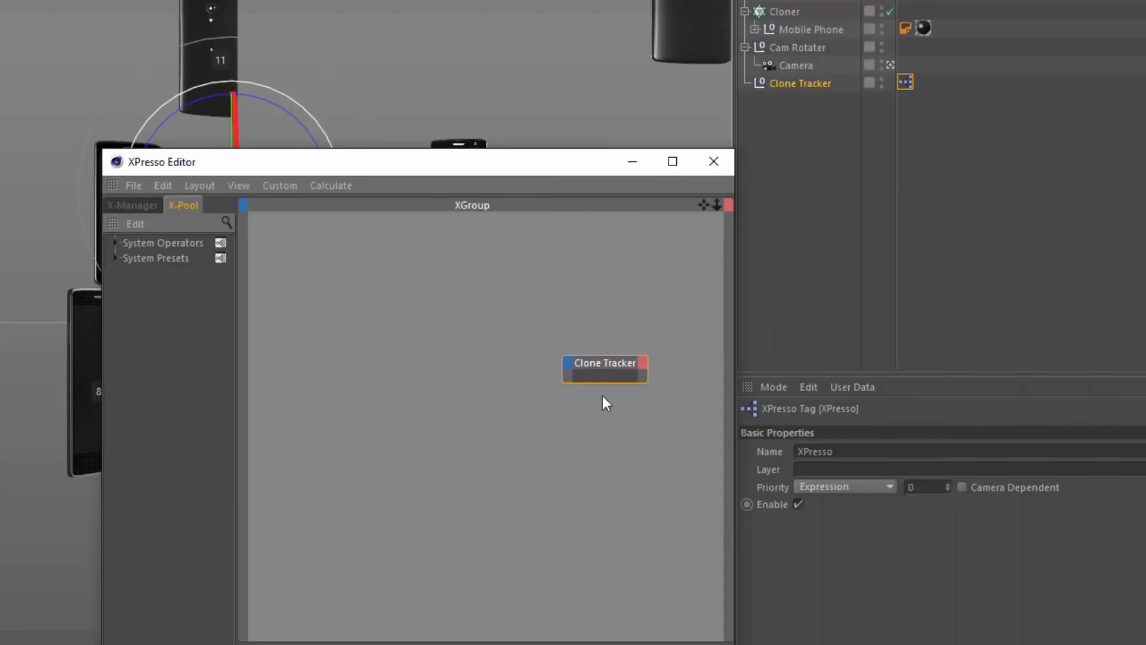
{"action": "mouse_move", "coordinate": [643, 387]}
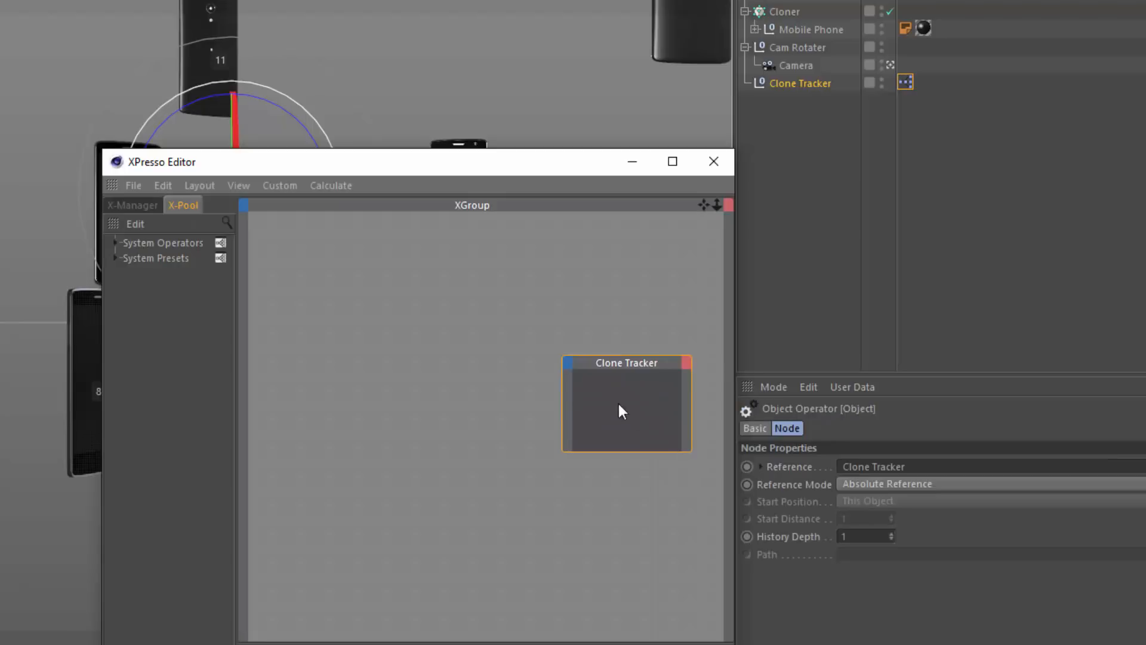
{"action": "mouse_move", "coordinate": [572, 369]}
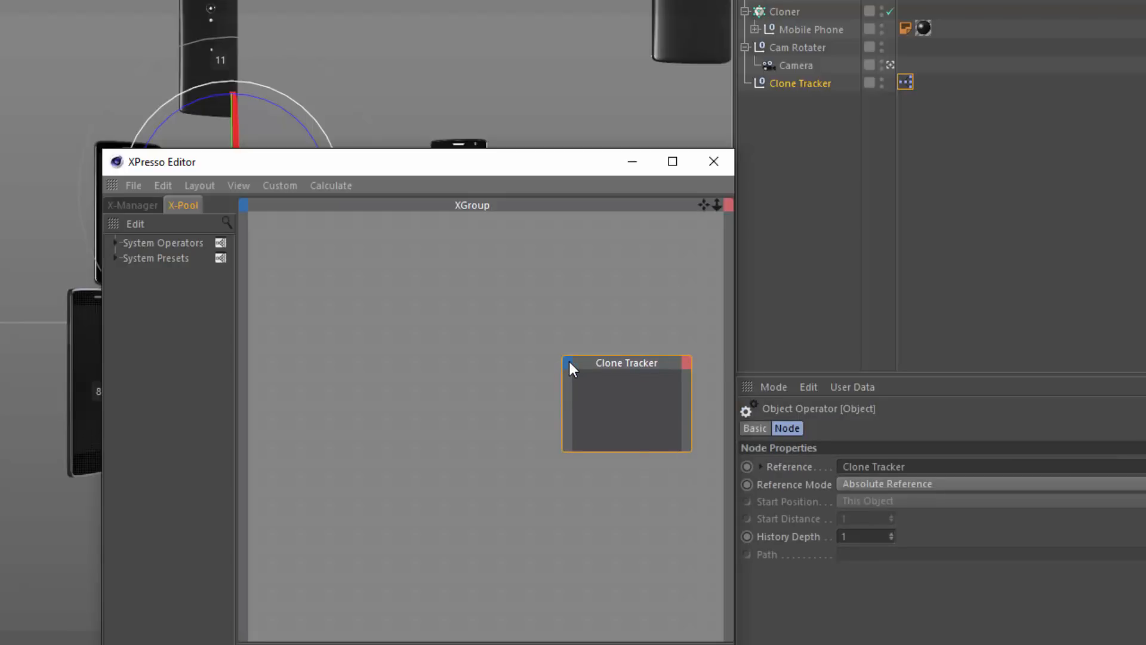
- Add a Global Matrix input port to the Clone Tracker node
{"action": "left_click", "coordinate": [570, 369]}
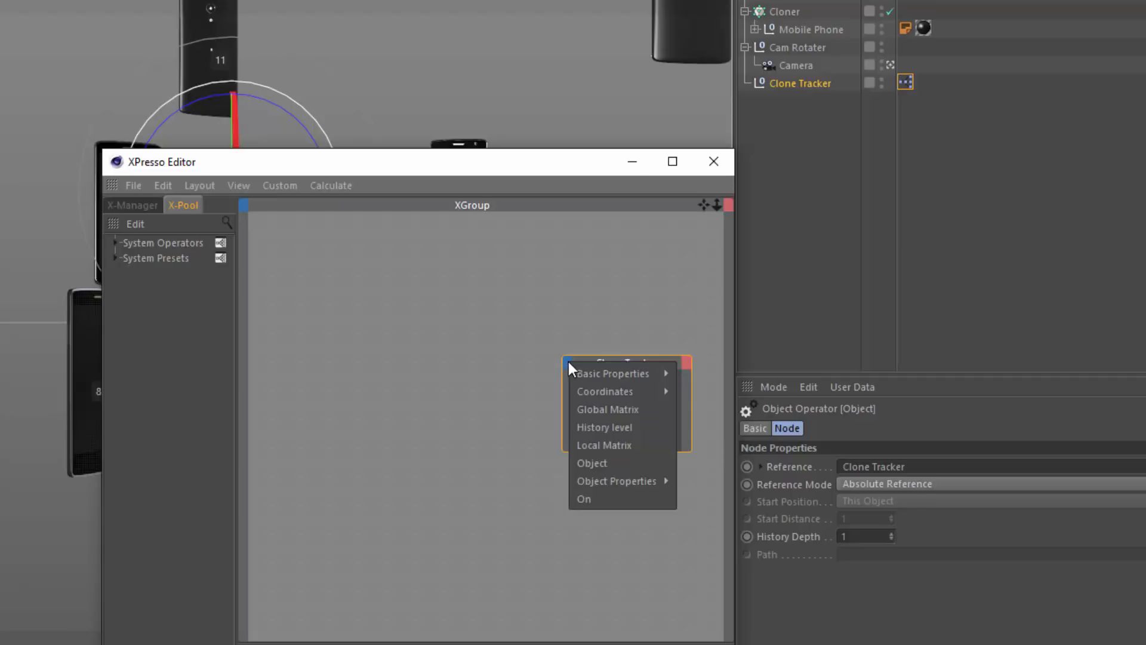
{"action": "mouse_move", "coordinate": [606, 412]}
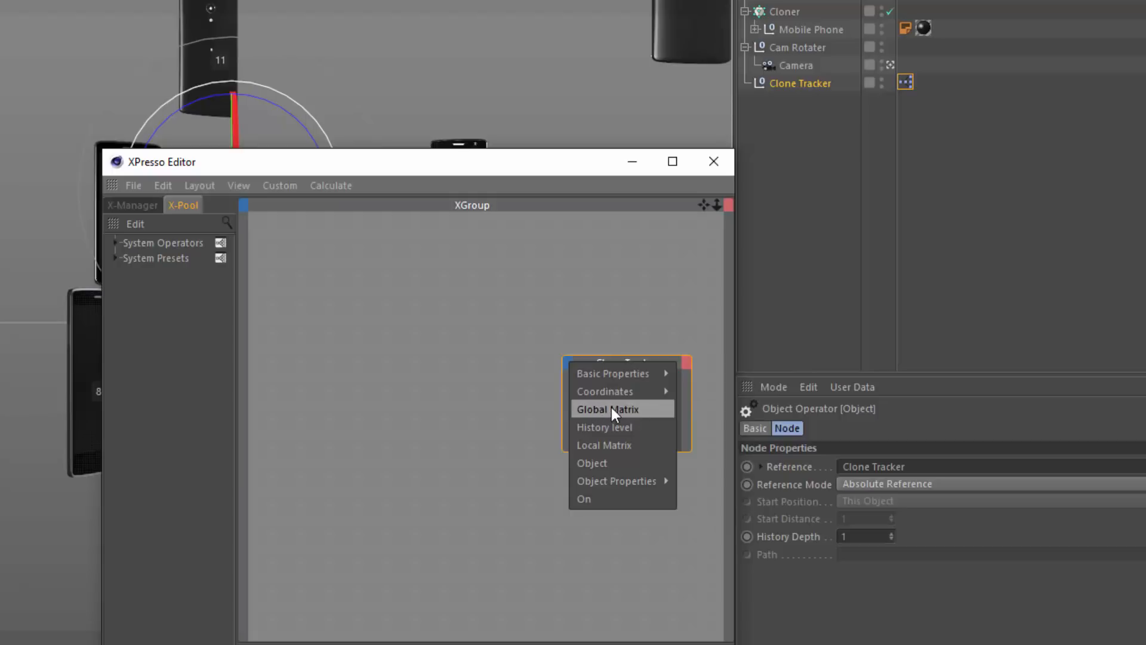
{"action": "left_click", "coordinate": [605, 409]}
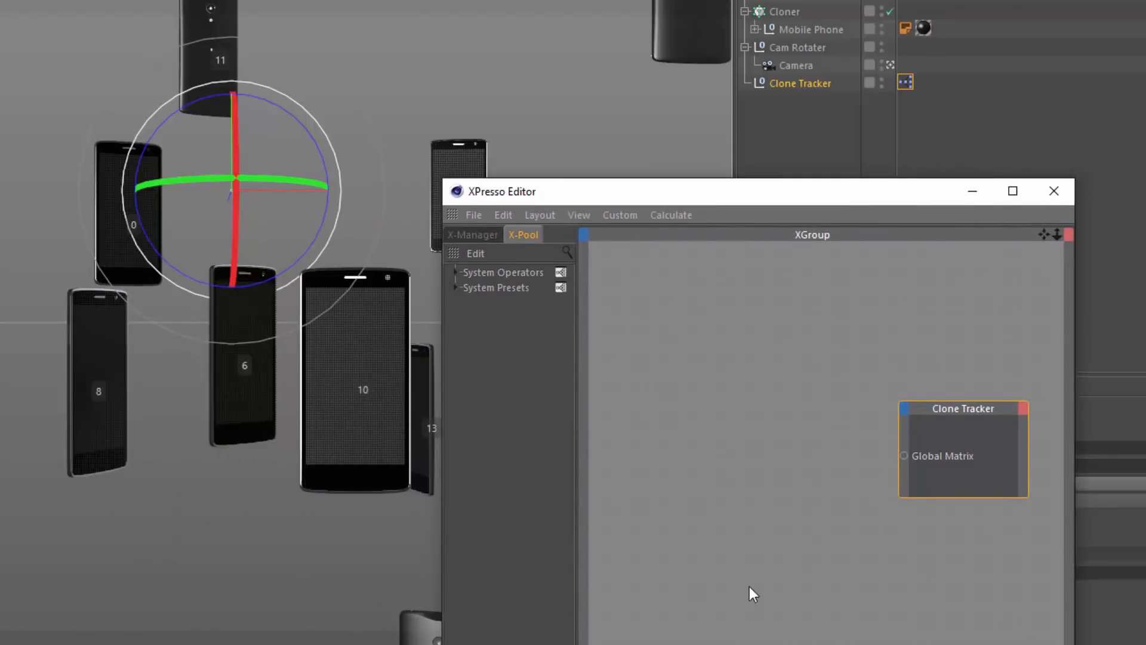
{"action": "mouse_move", "coordinate": [186, 369]}
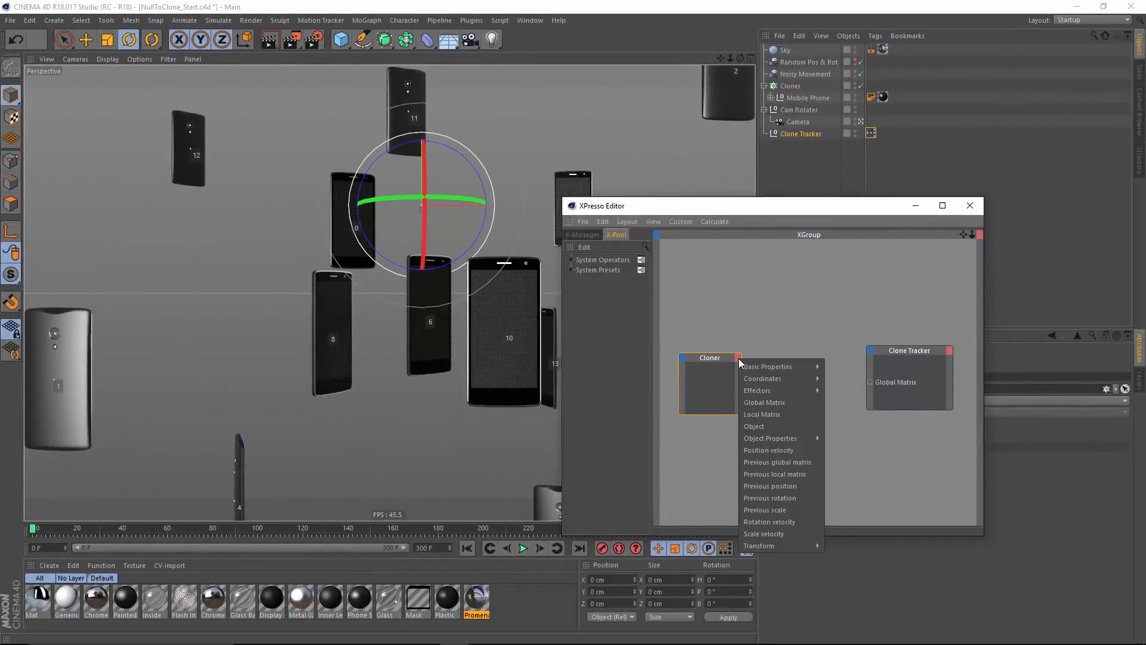
{"action": "mouse_move", "coordinate": [768, 366]}
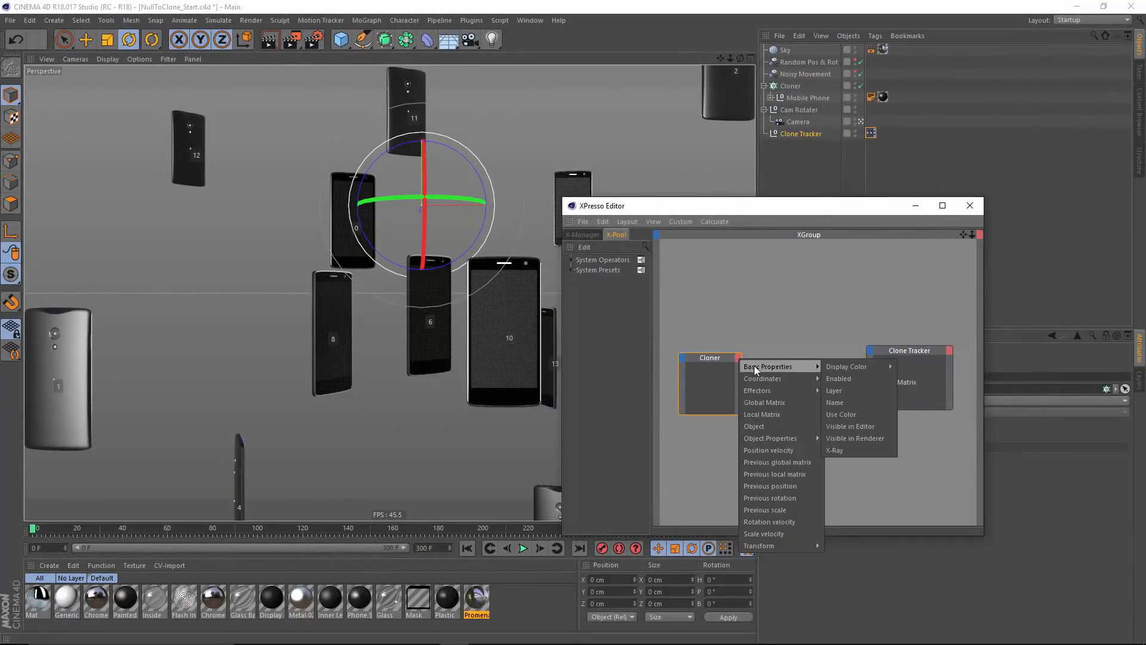
{"action": "mouse_move", "coordinate": [758, 545]}
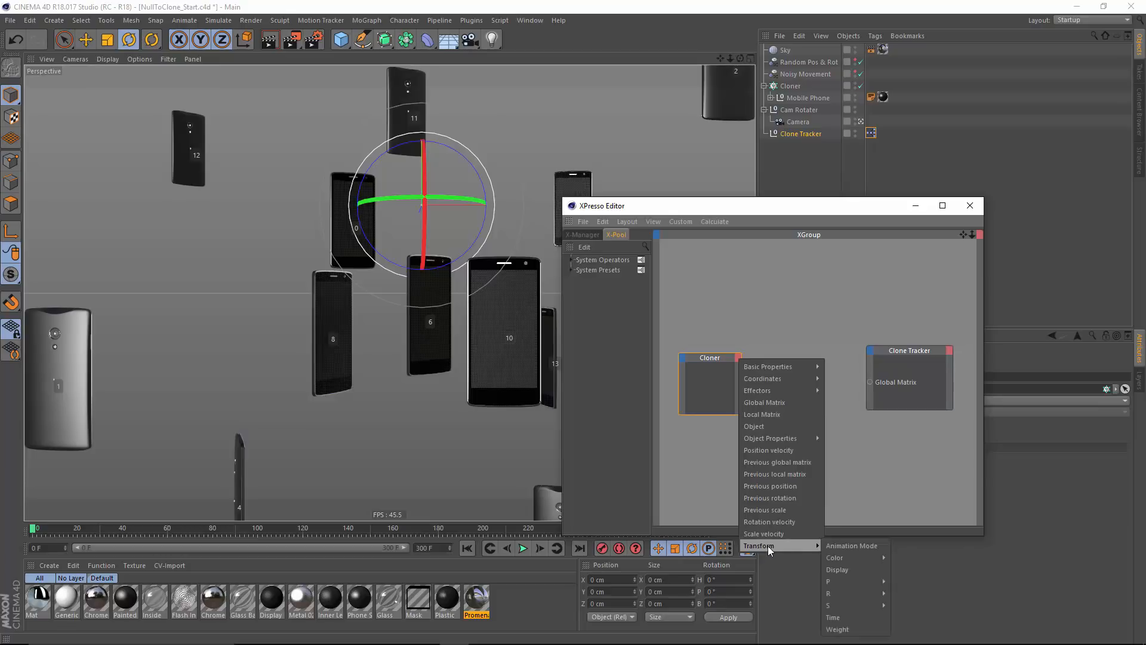
{"action": "mouse_move", "coordinate": [762, 414]}
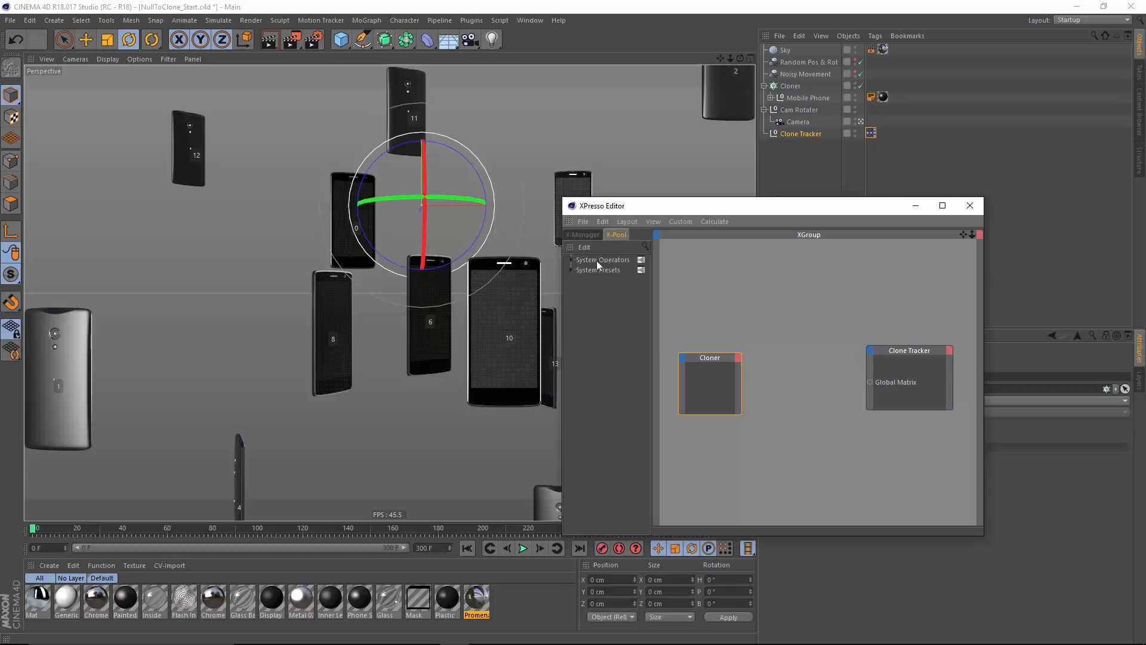
- Expand System Operators and Motion Graphics in the X-Pool to reveal the Data node
{"action": "left_click", "coordinate": [572, 260]}
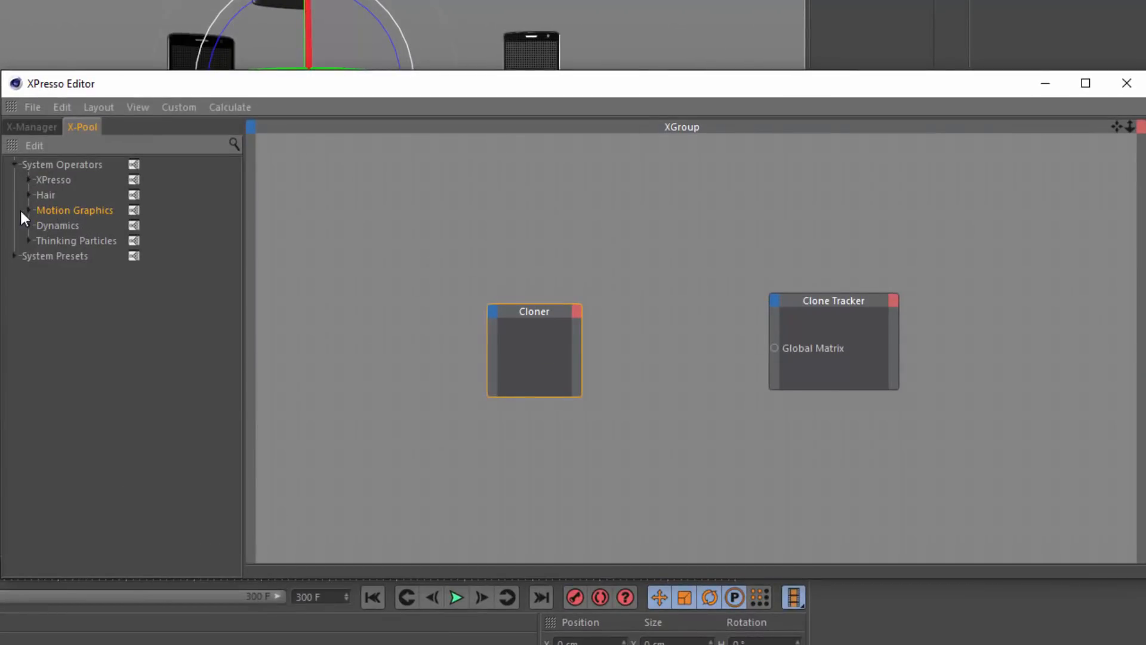
{"action": "left_click", "coordinate": [24, 210]}
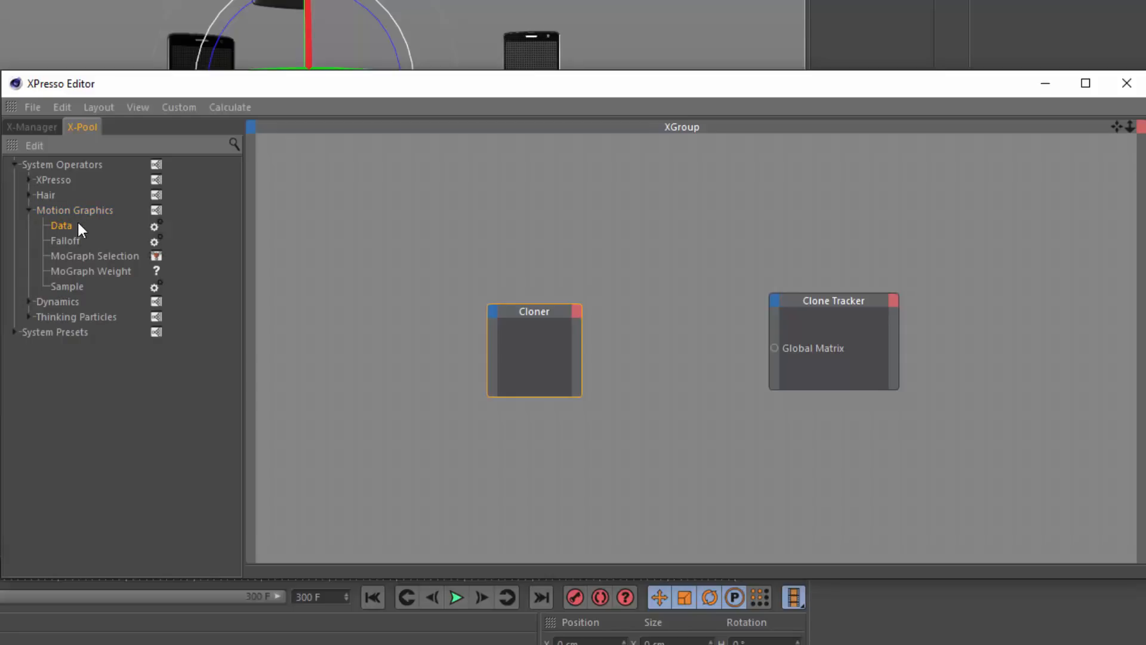
{"action": "mouse_move", "coordinate": [60, 227]}
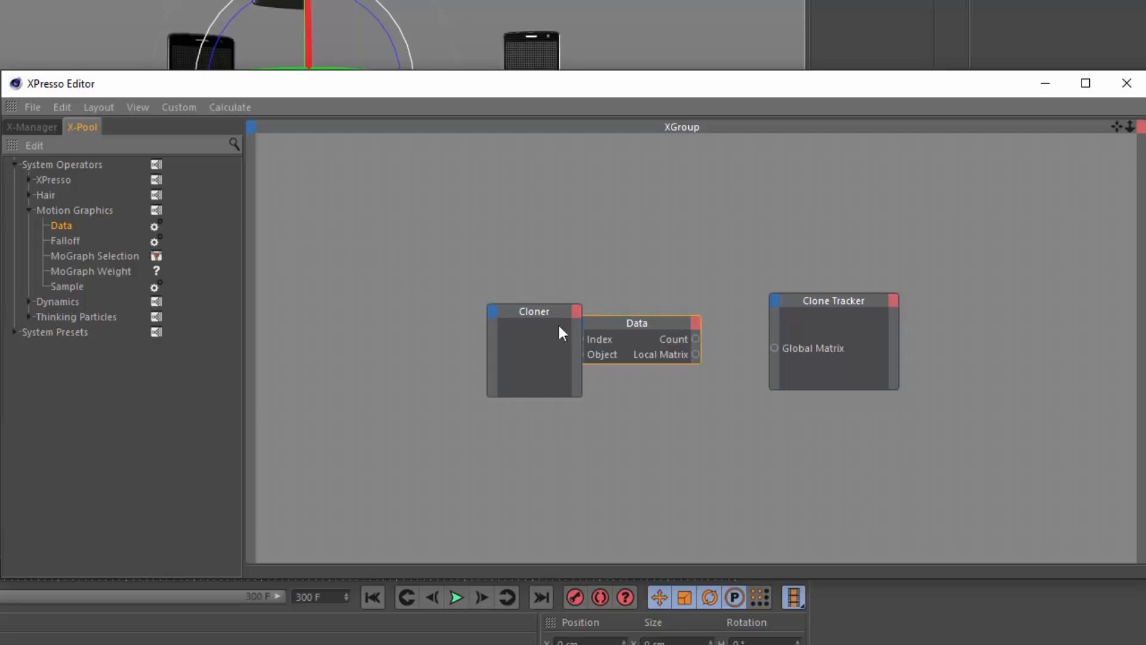
- Give the Cloner node an Object output and wire it into the Data node's Object input
{"action": "left_click_drag", "start_coordinate": [534, 349], "coordinate": [387, 338]}
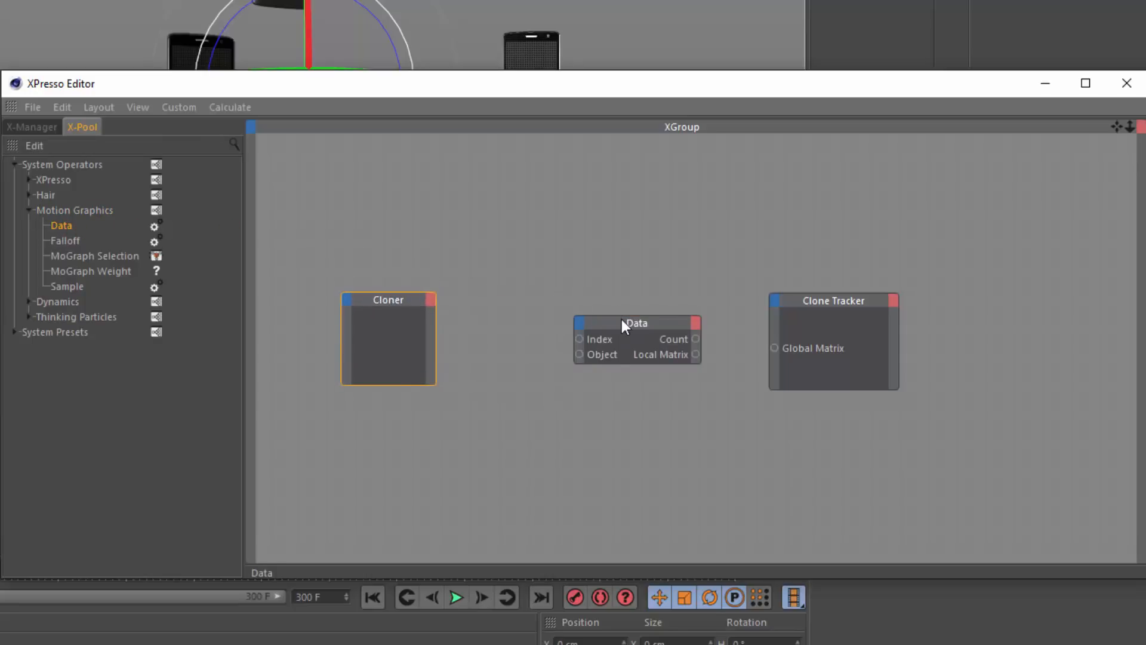
{"action": "left_click_drag", "start_coordinate": [636, 322], "coordinate": [505, 320]}
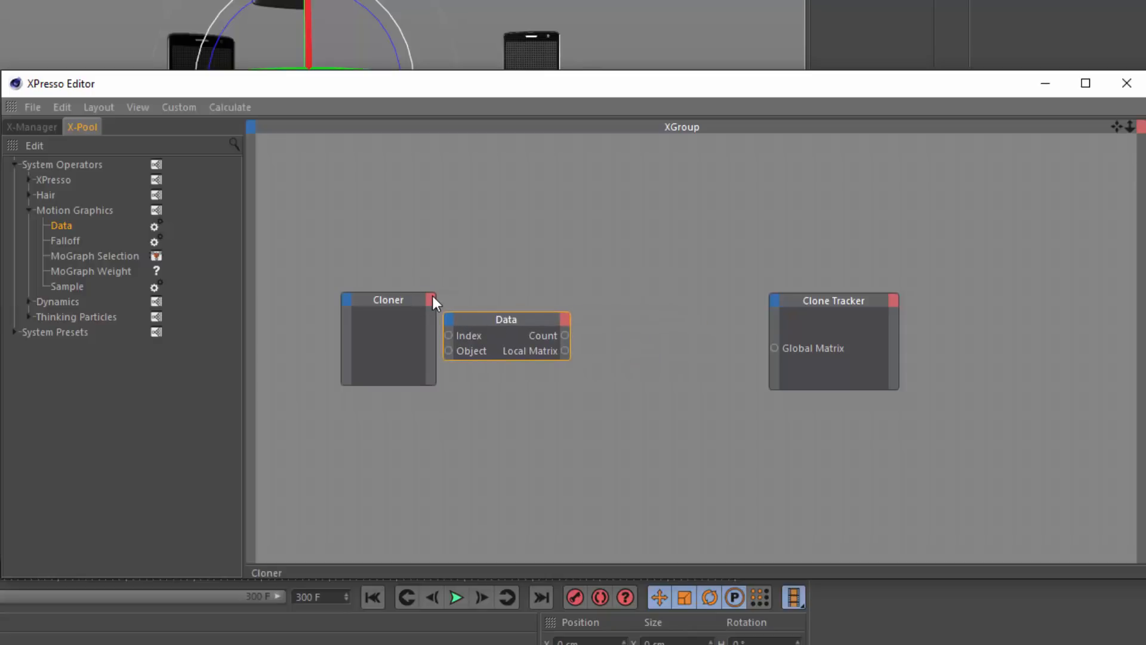
{"action": "left_click", "coordinate": [430, 300]}
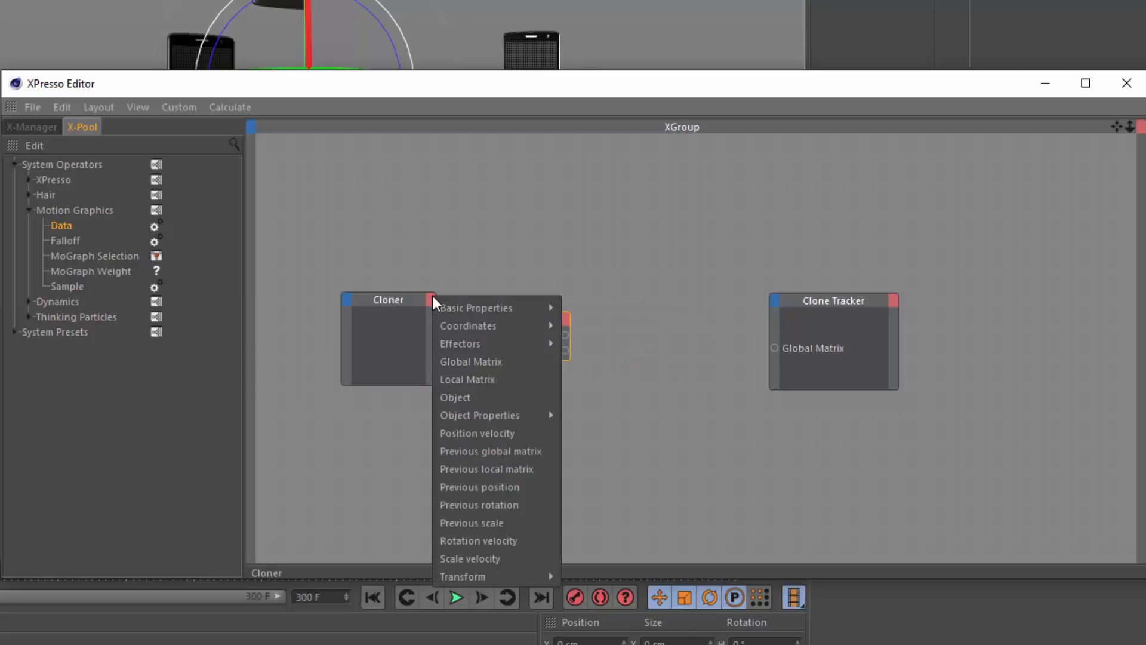
{"action": "mouse_move", "coordinate": [454, 397]}
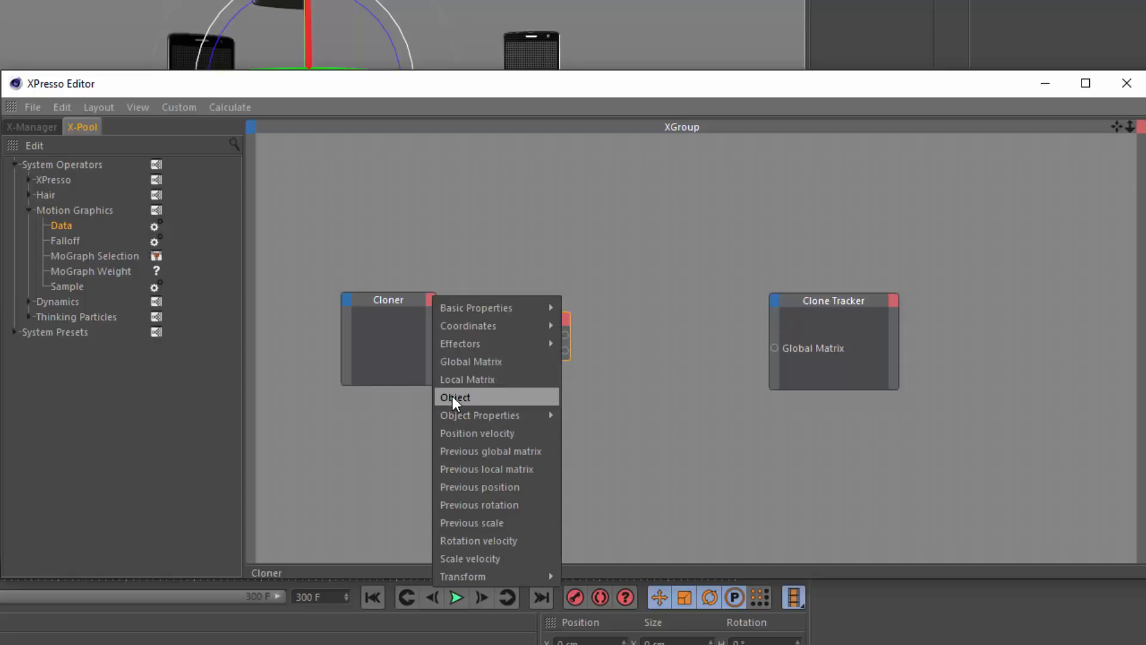
{"action": "left_click", "coordinate": [455, 397]}
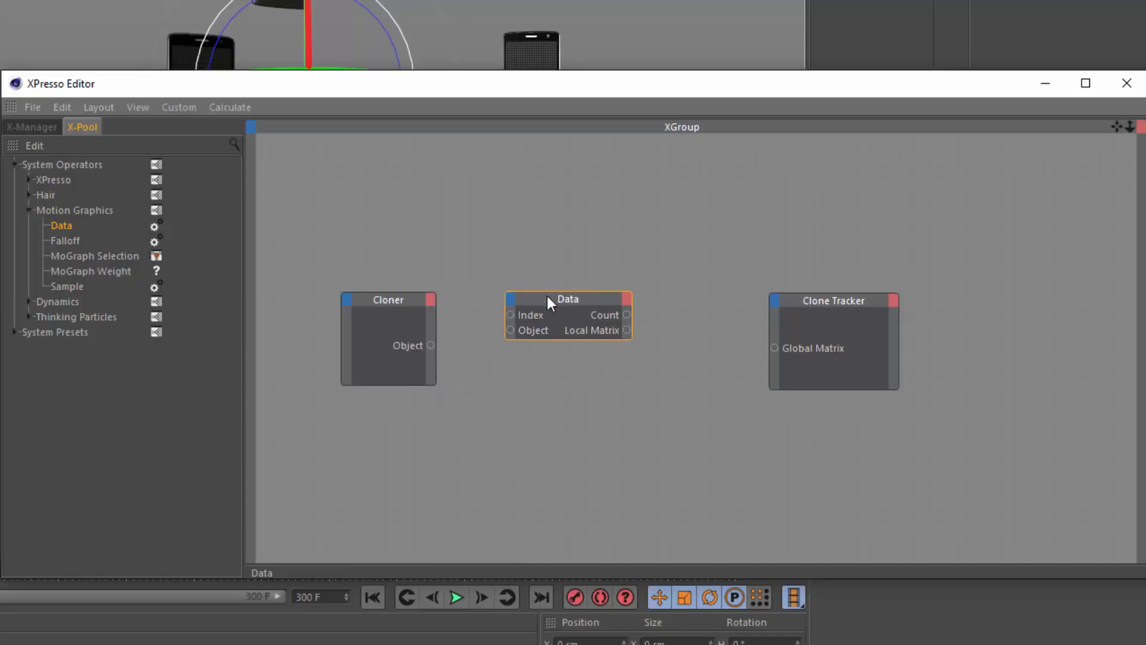
{"action": "left_click_drag", "start_coordinate": [432, 345], "coordinate": [509, 331]}
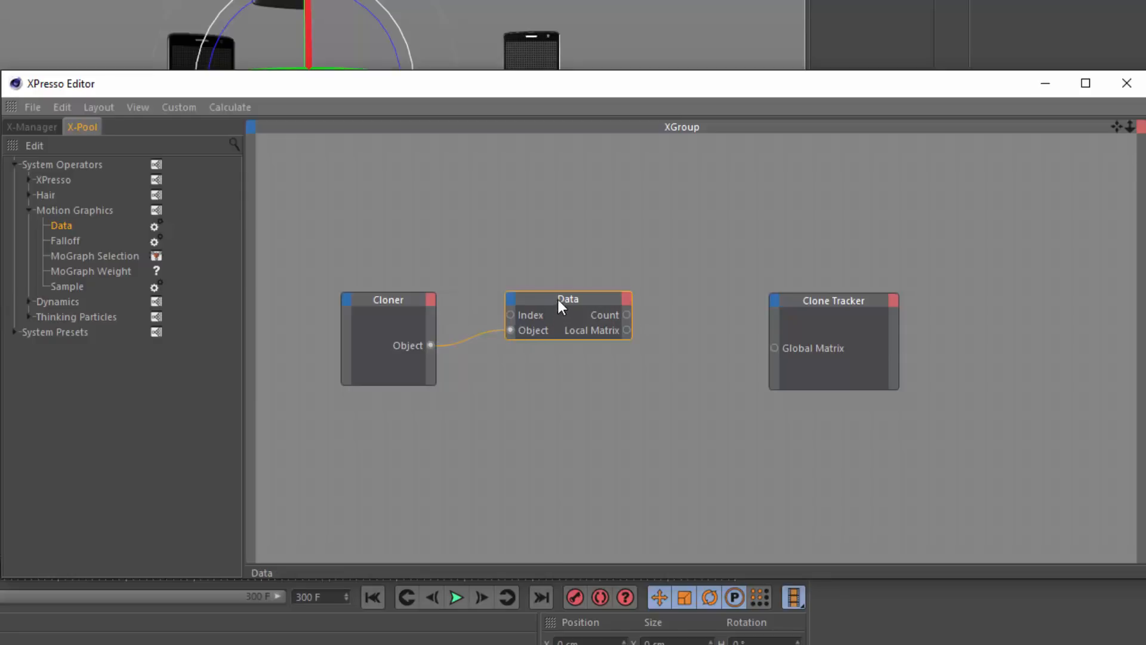
{"action": "left_click_drag", "start_coordinate": [568, 300], "coordinate": [579, 303]}
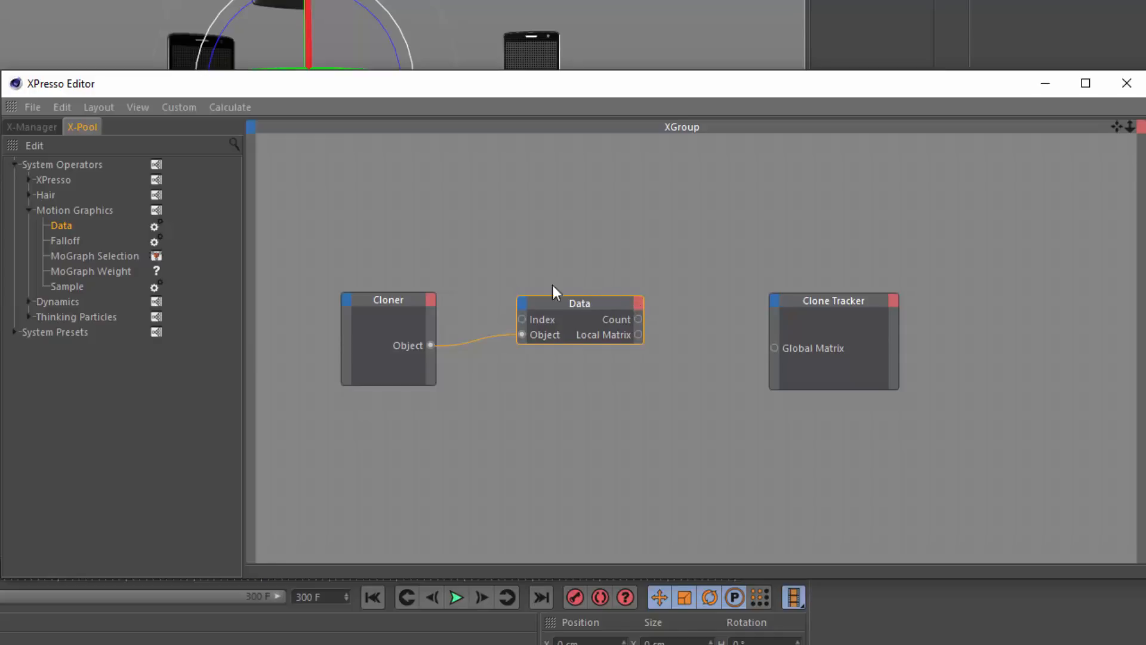
{"action": "mouse_move", "coordinate": [634, 306]}
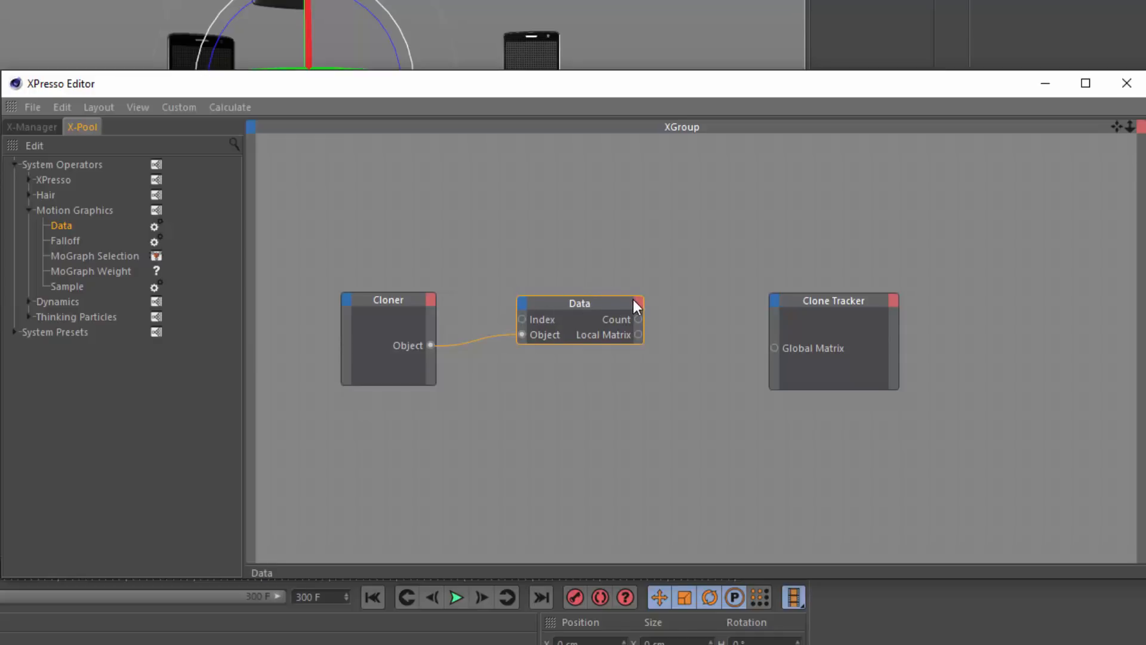
- Add a Global Matrix output to Data and wire it into Clone Tracker's Global Matrix
{"action": "left_click", "coordinate": [637, 320]}
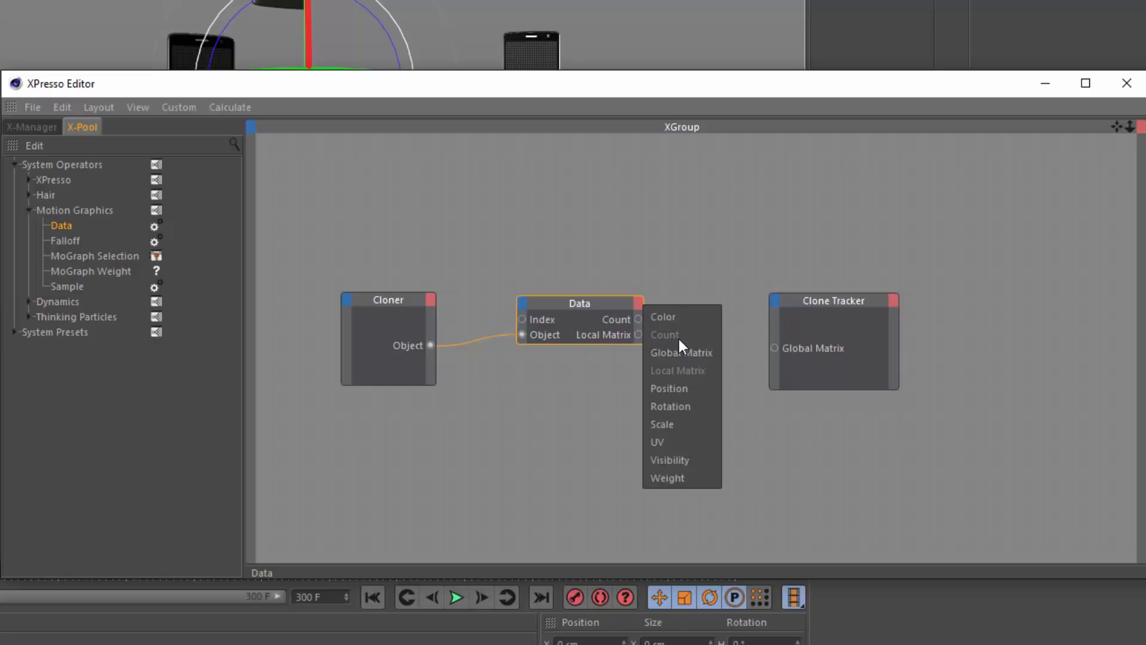
{"action": "left_click", "coordinate": [680, 352]}
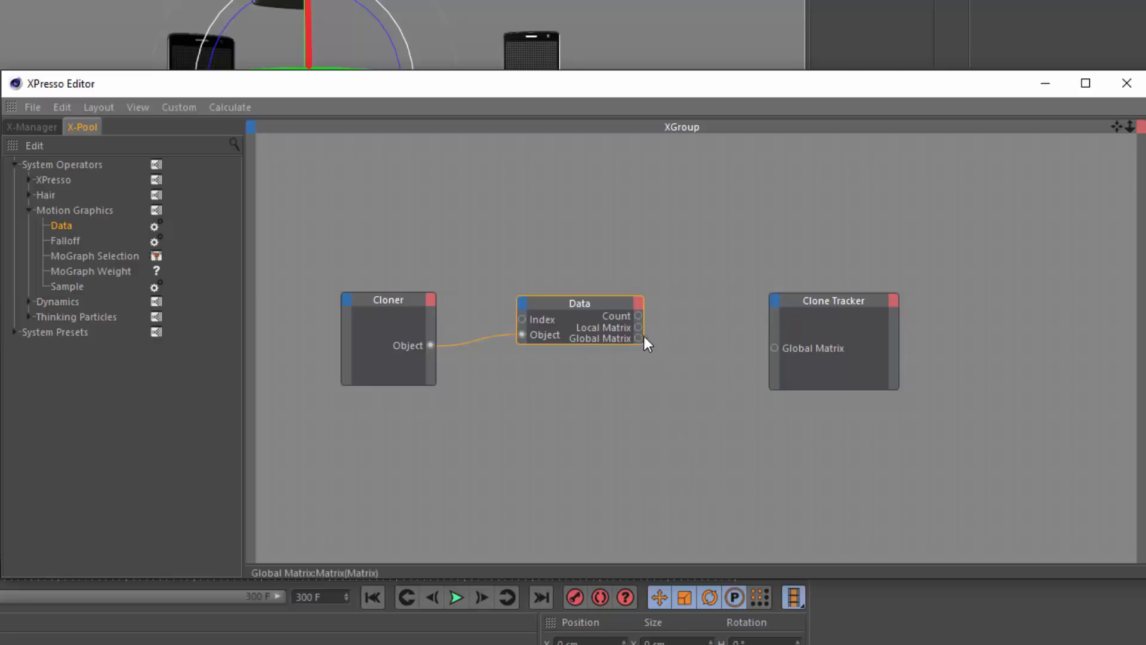
{"action": "left_click_drag", "start_coordinate": [637, 337], "coordinate": [774, 348]}
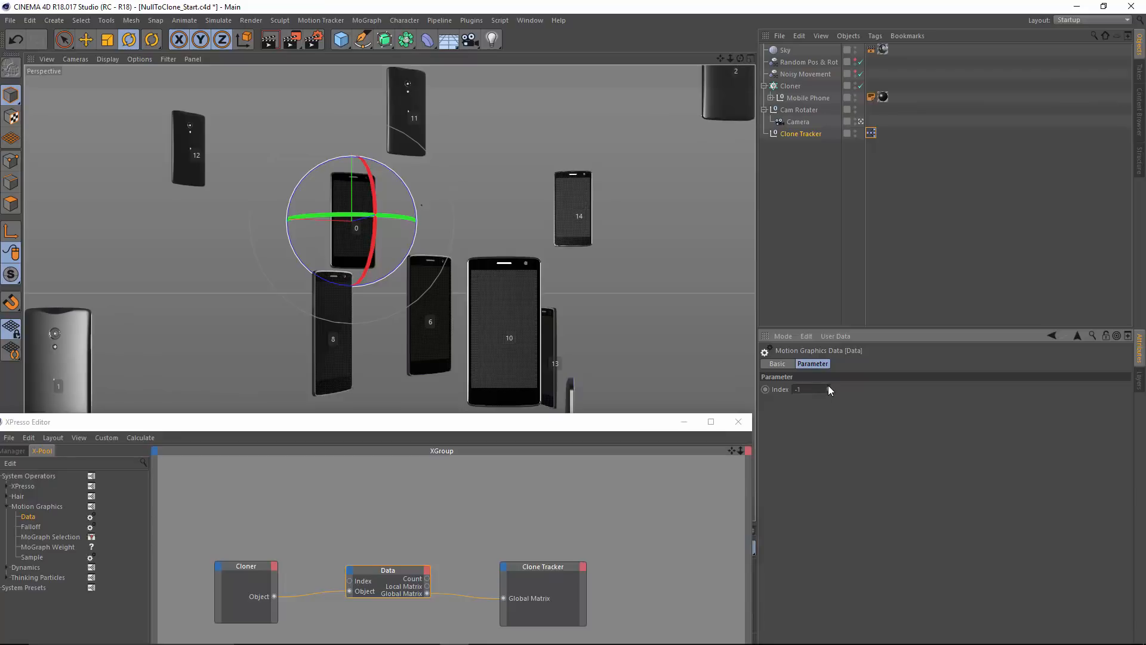
- Enter 14 in the Data node's Index field so the tracker sits on clone 14
{"action": "type", "text": "3"}
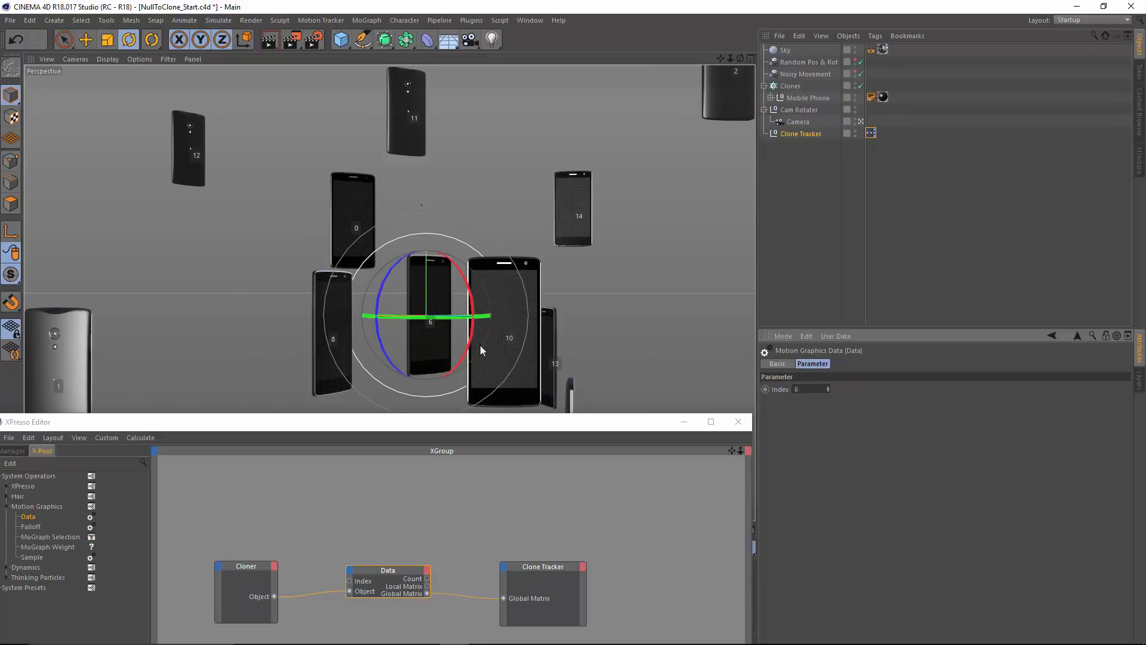
{"action": "mouse_move", "coordinate": [453, 342]}
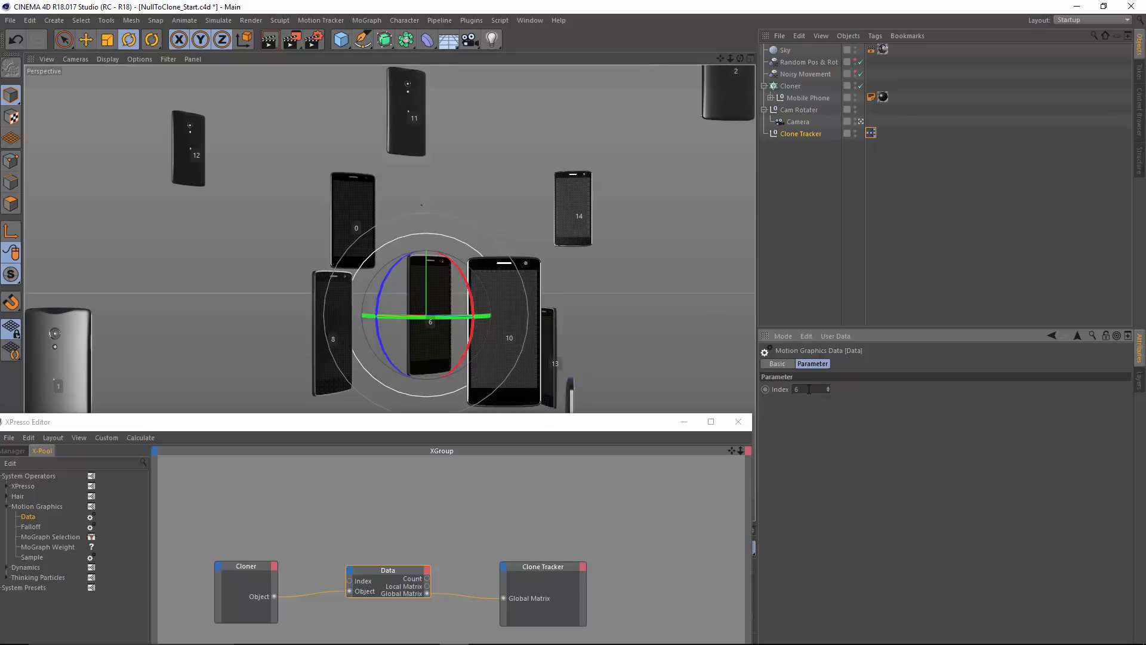
{"action": "type", "text": "14"}
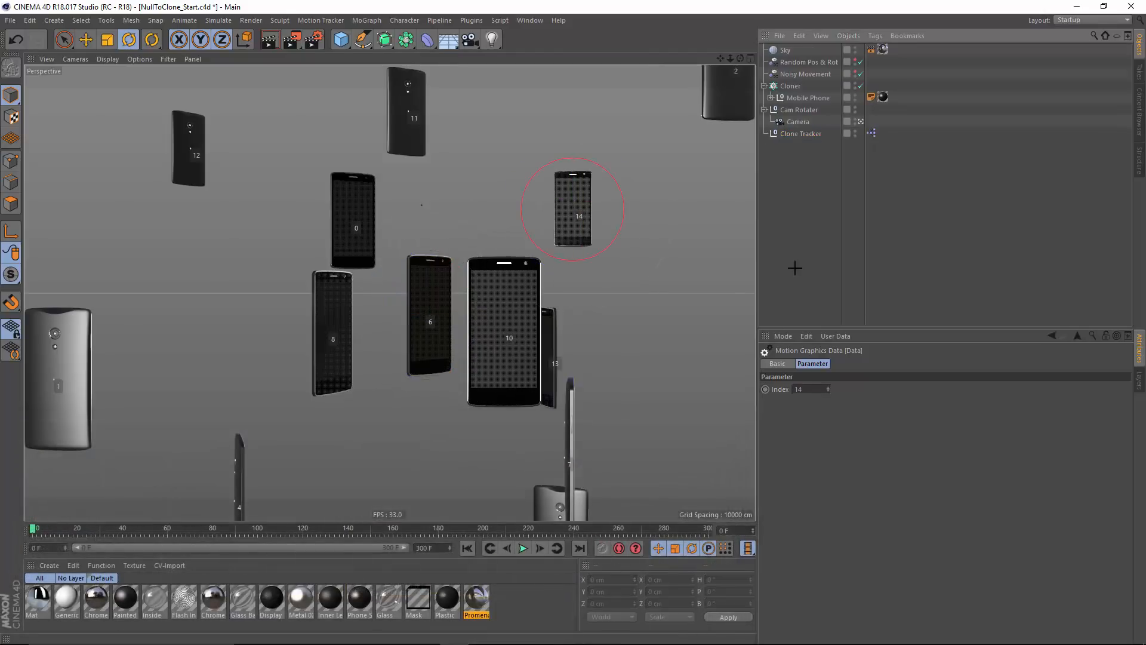
{"action": "mouse_move", "coordinate": [792, 282]}
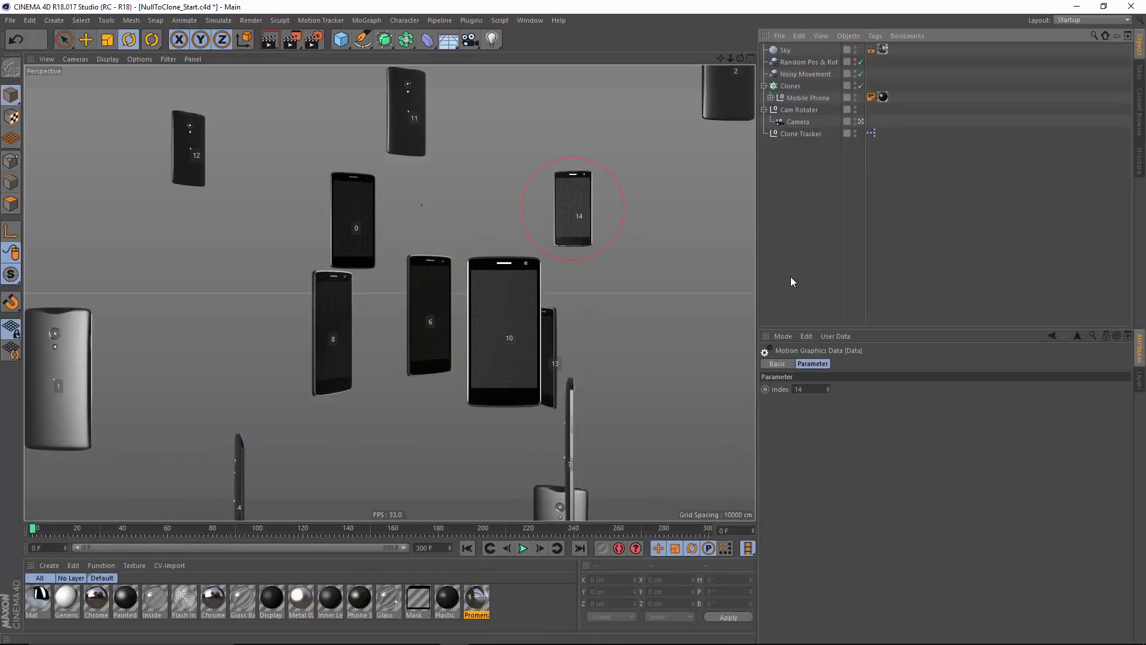
- Play, then pause, the animation to confirm the tracker follows clone 14, then select the camera
{"action": "left_click", "coordinate": [521, 547]}
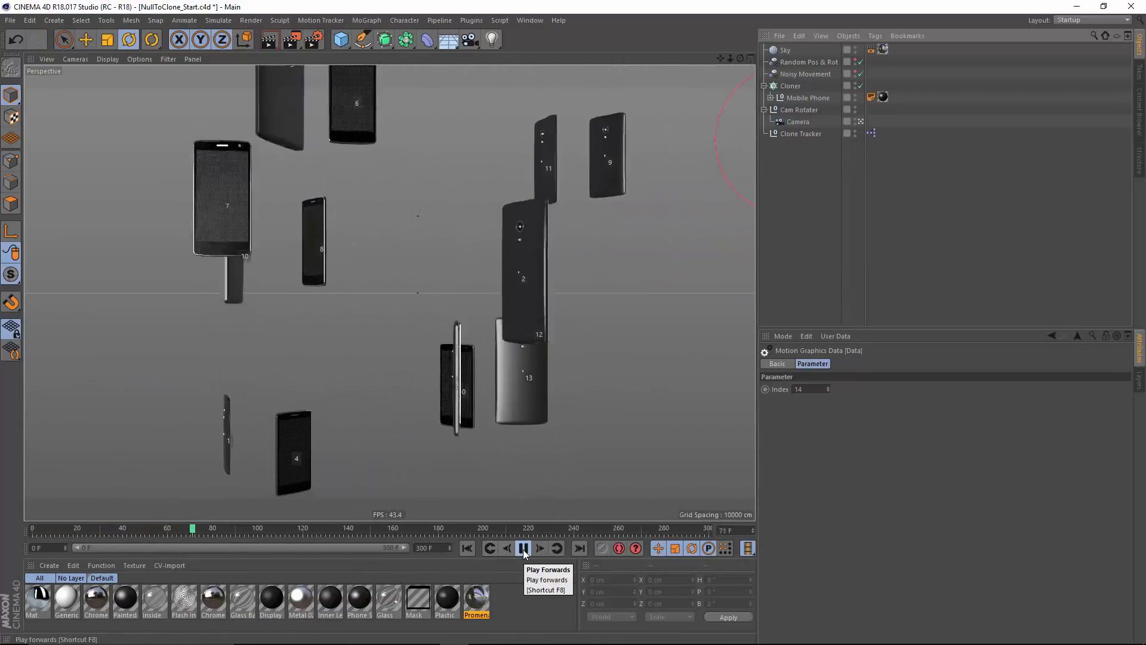
{"action": "left_click", "coordinate": [524, 548]}
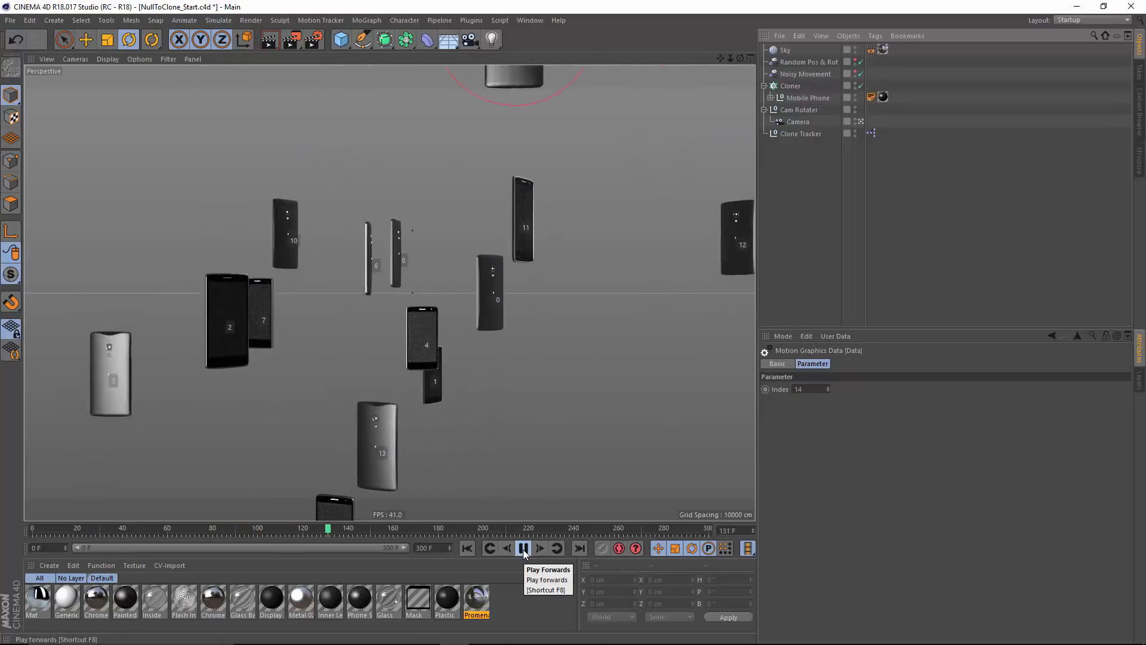
{"action": "left_click", "coordinate": [523, 548]}
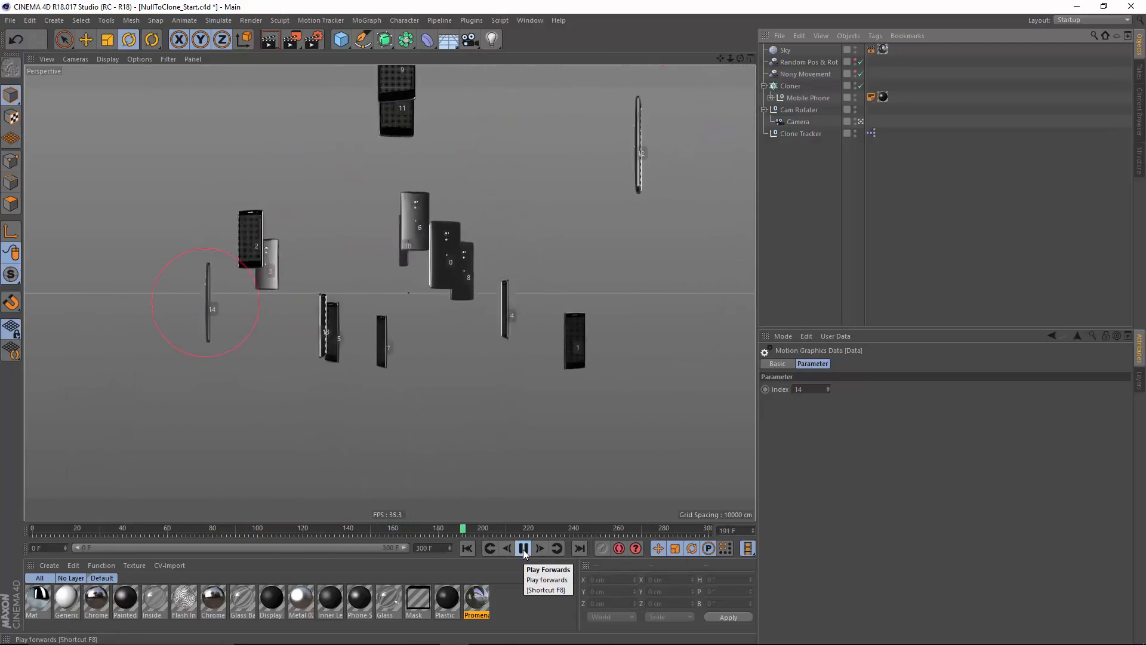
{"action": "left_click", "coordinate": [523, 548]}
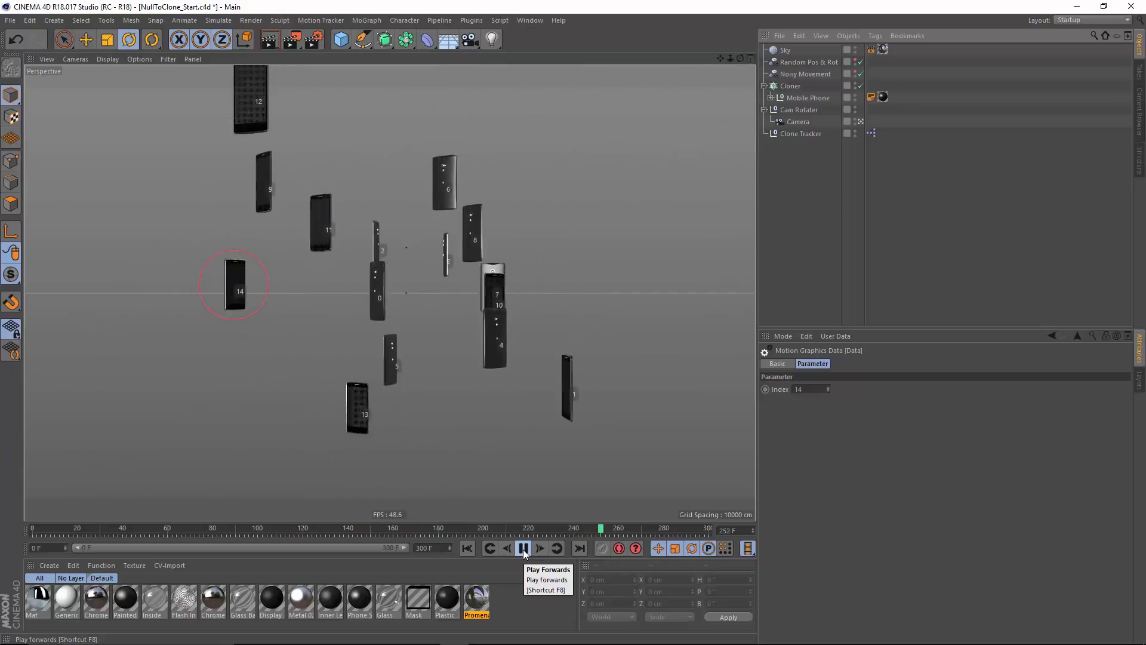
{"action": "left_click", "coordinate": [523, 548]}
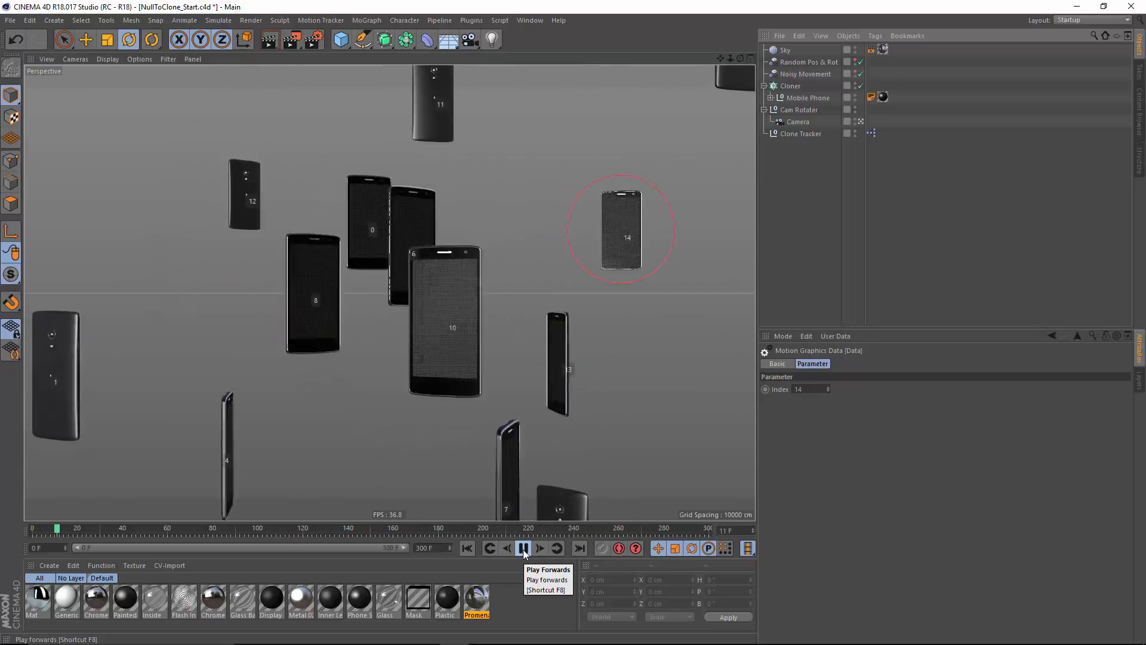
{"action": "left_click", "coordinate": [524, 547]}
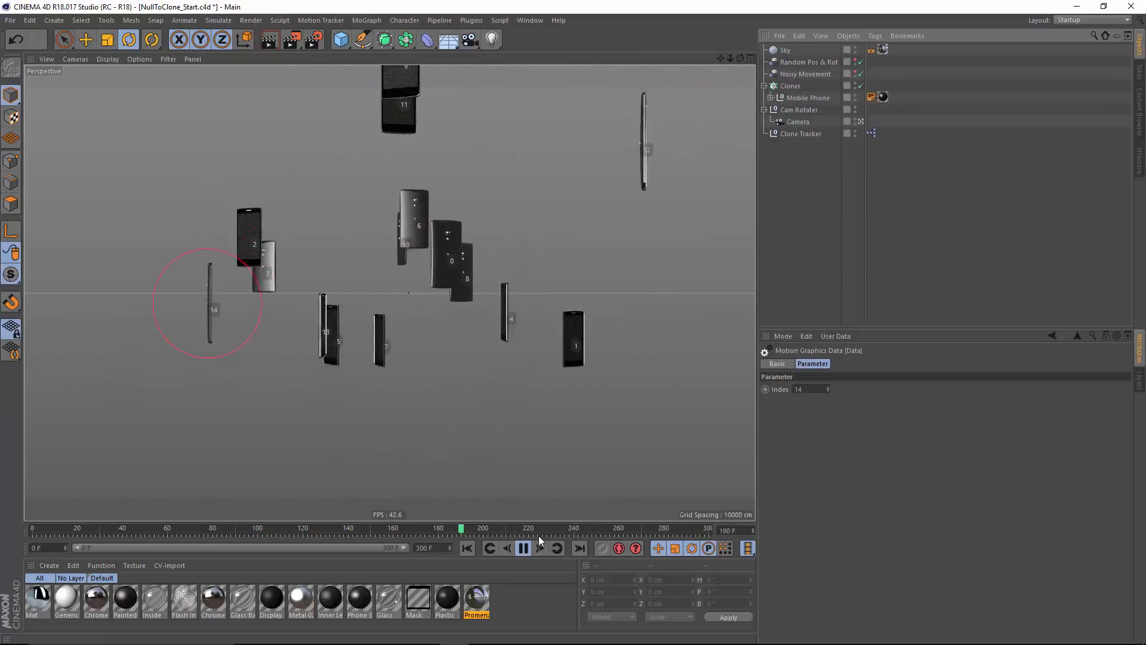
{"action": "left_click", "coordinate": [523, 547]}
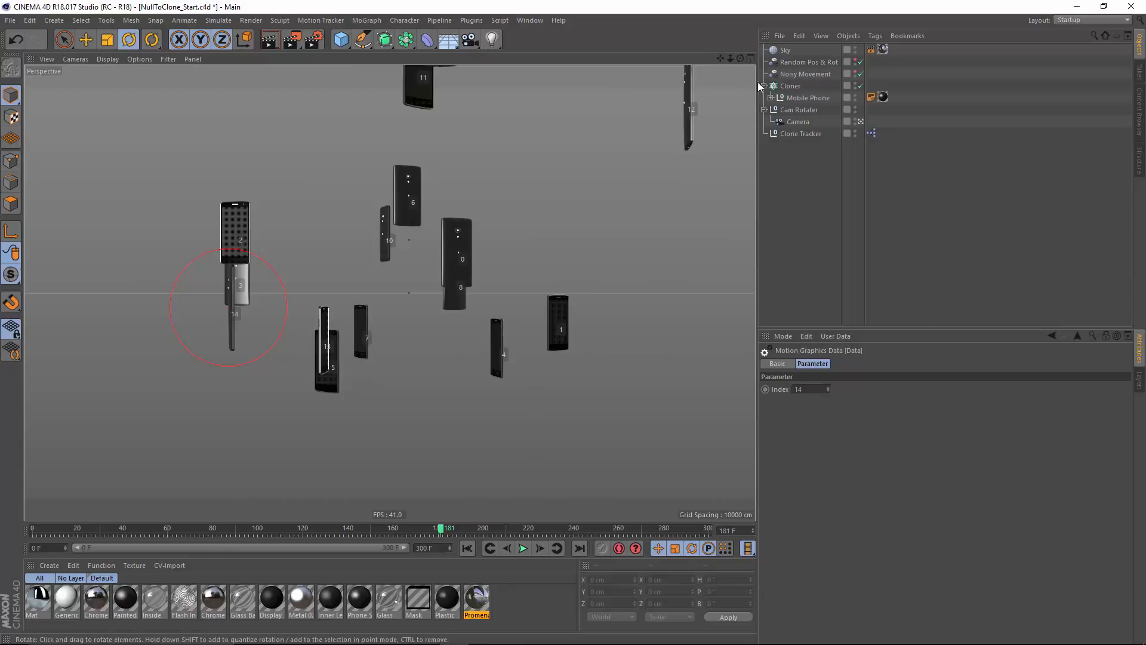
{"action": "left_click", "coordinate": [798, 121]}
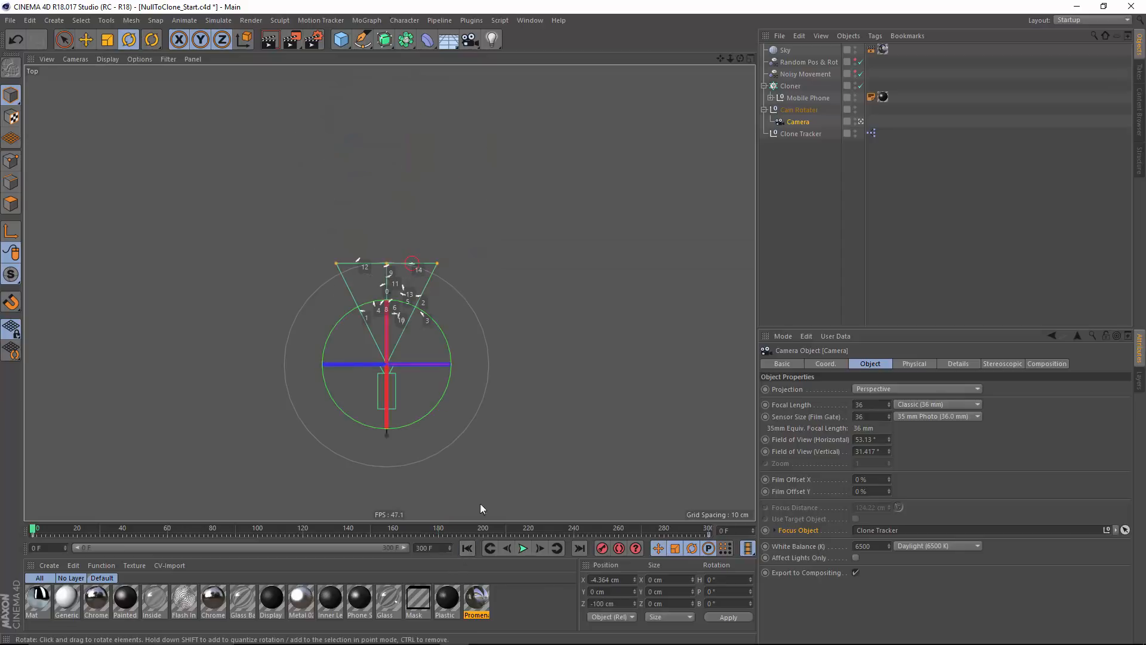
- Play the animation in Top view to watch focus distance follow Clone Tracker
{"action": "left_click", "coordinate": [523, 547]}
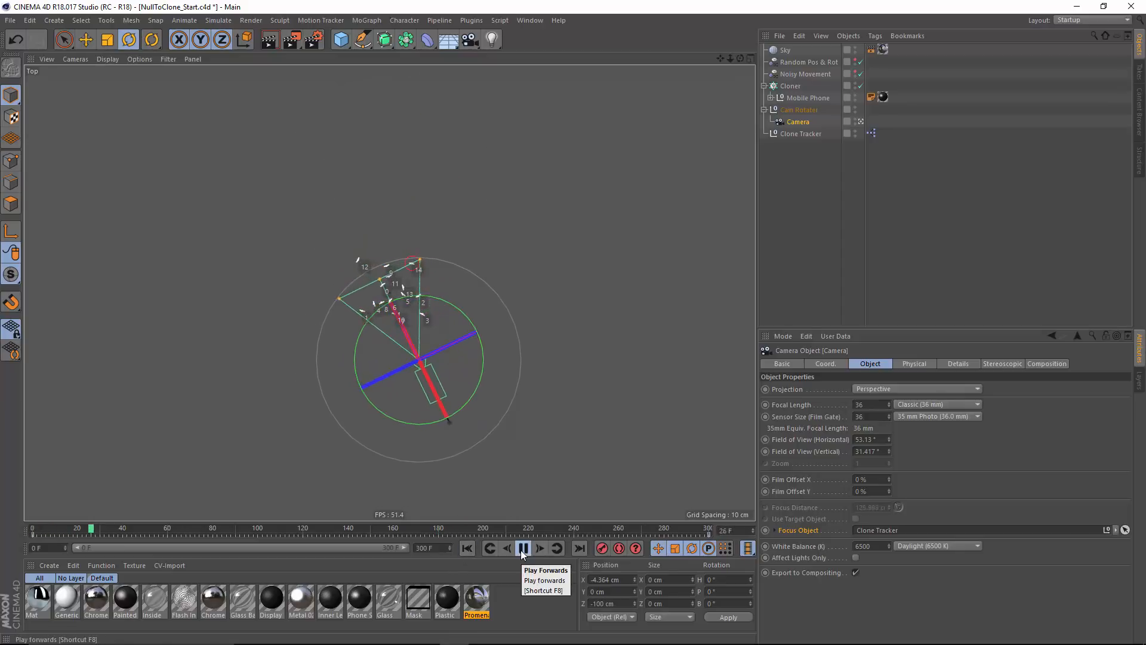
{"action": "left_click", "coordinate": [523, 548]}
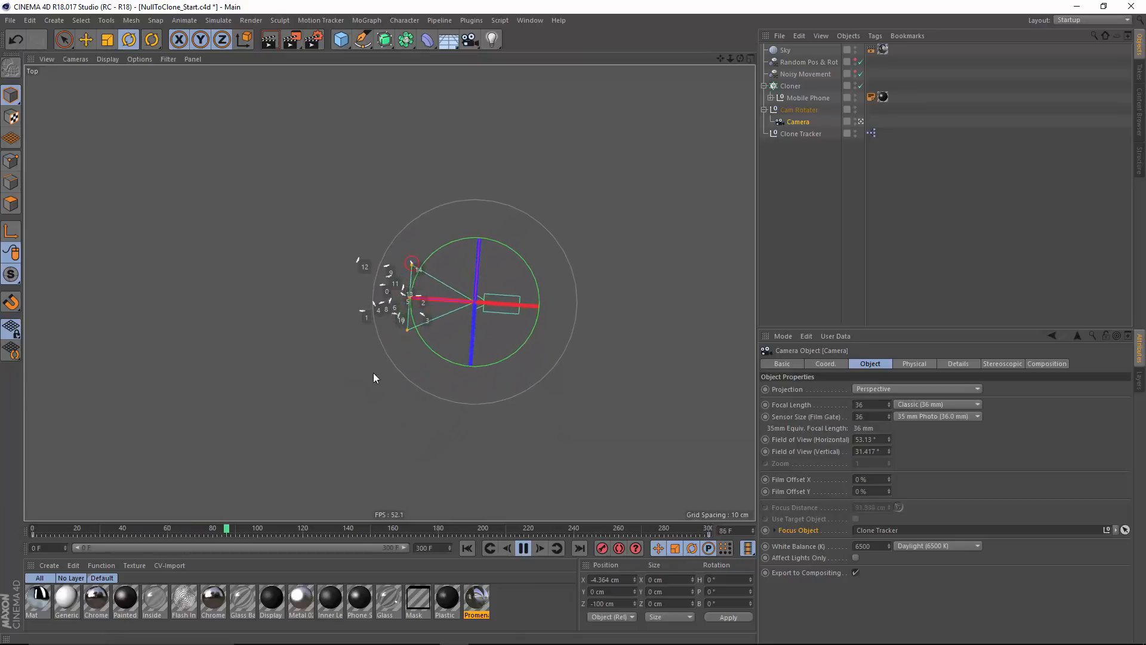